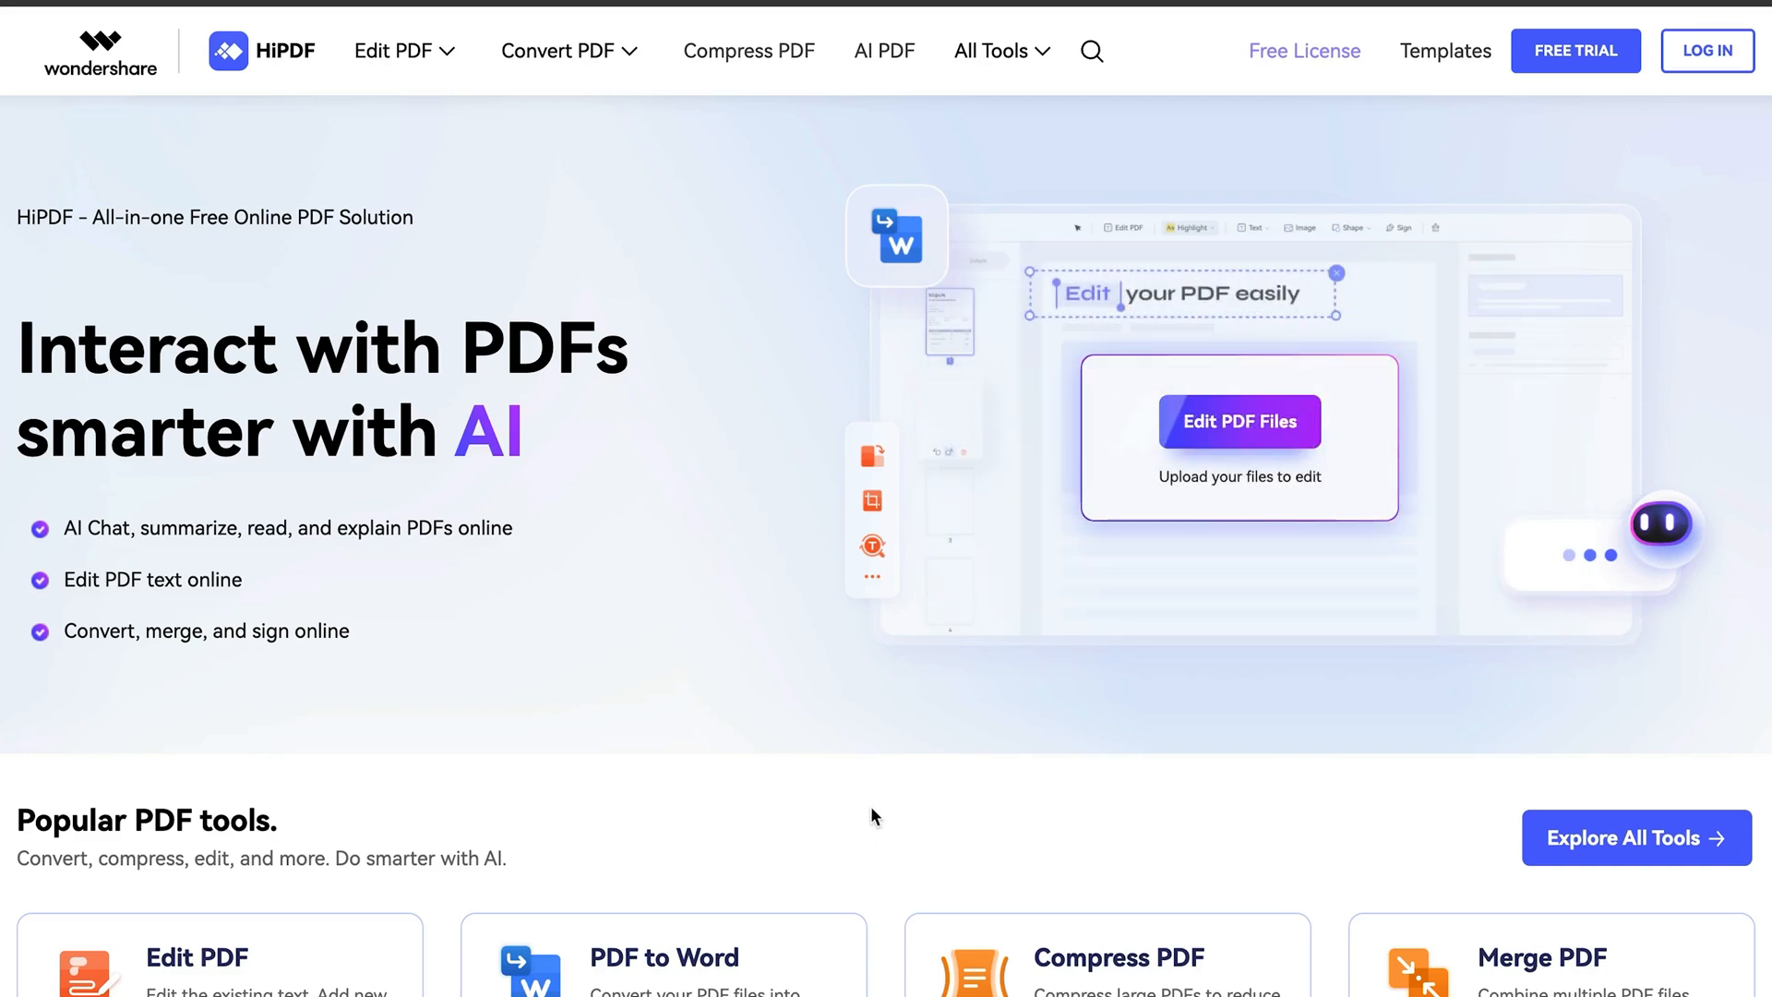
Highlight the first line of the resume's profile text in Annotate mode
scroll("down", 3)
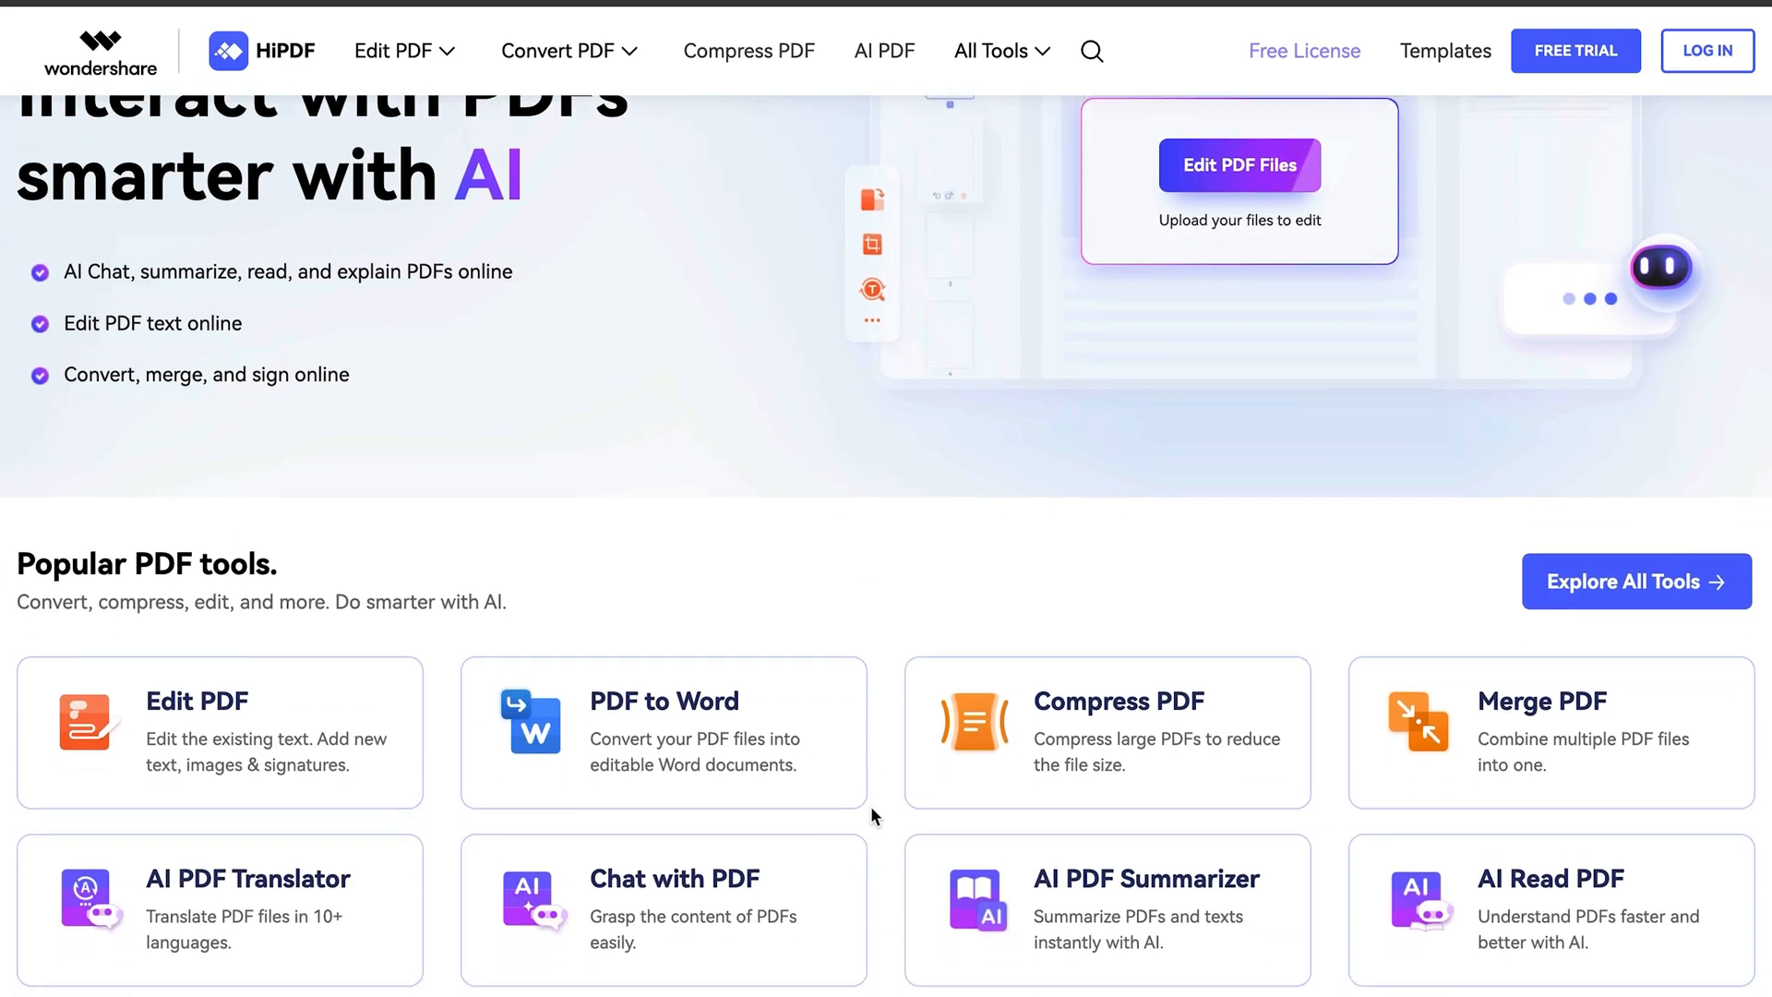
scroll("down", 3)
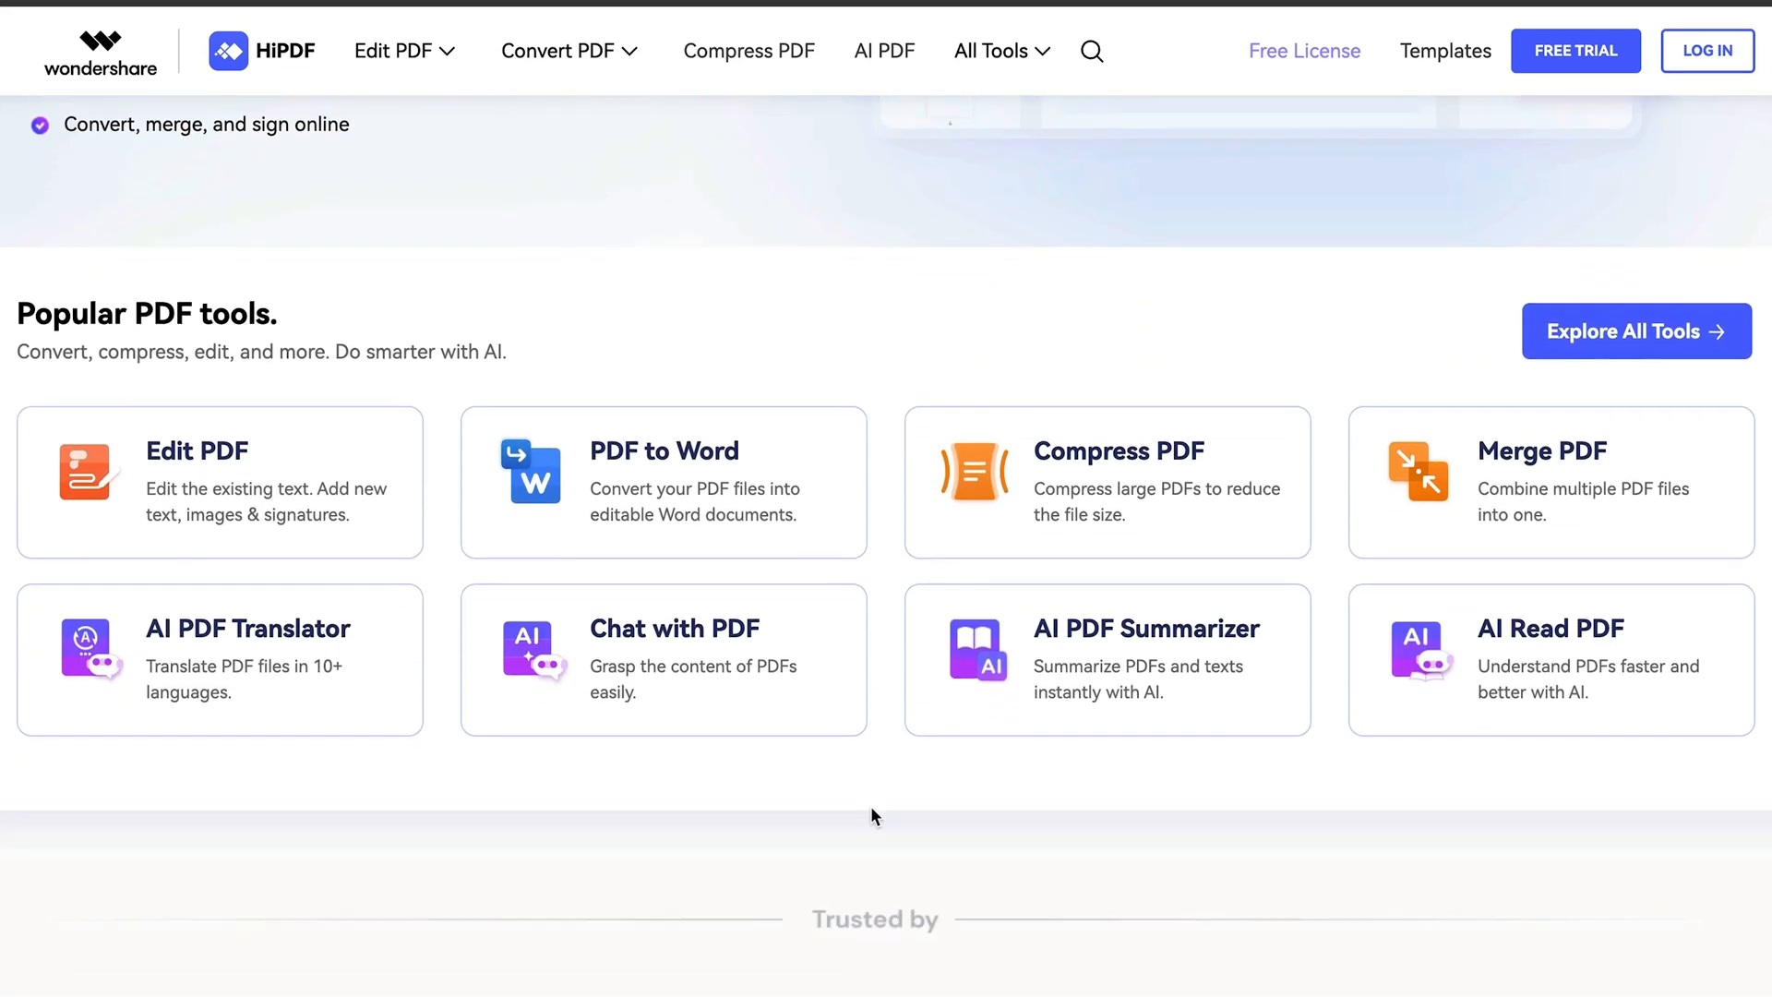
scroll("down", 3)
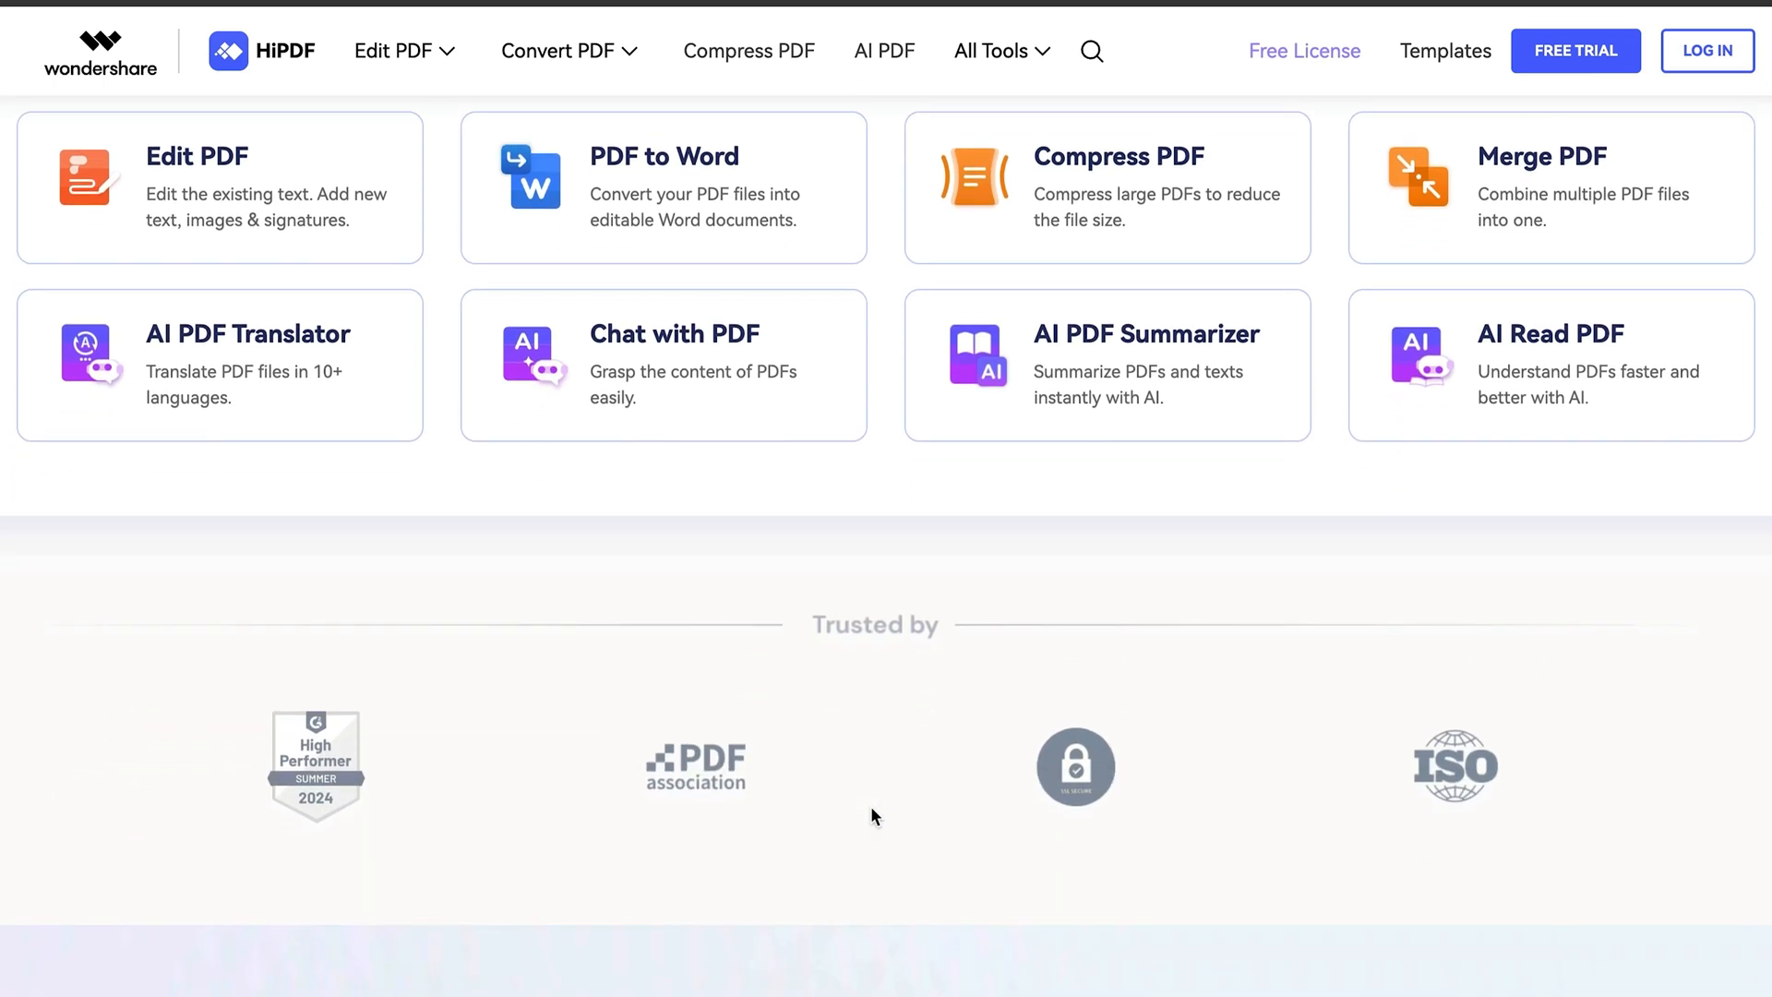
scroll("down", 3)
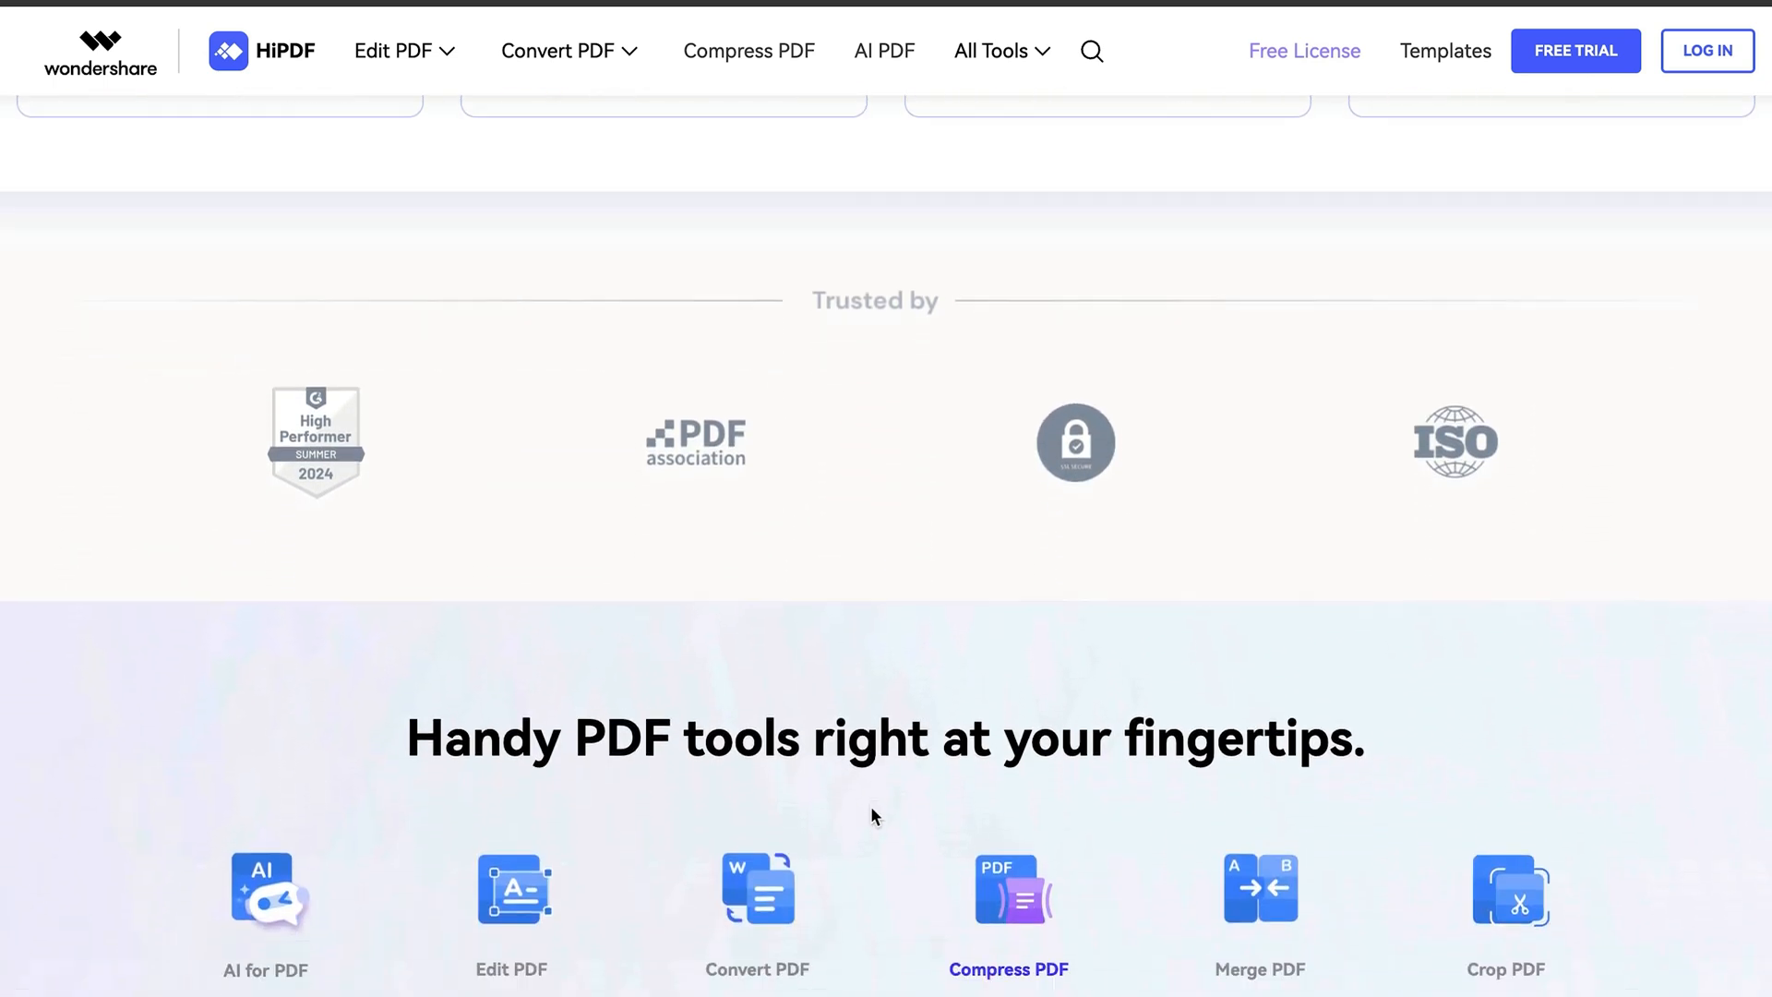
scroll("down", 3)
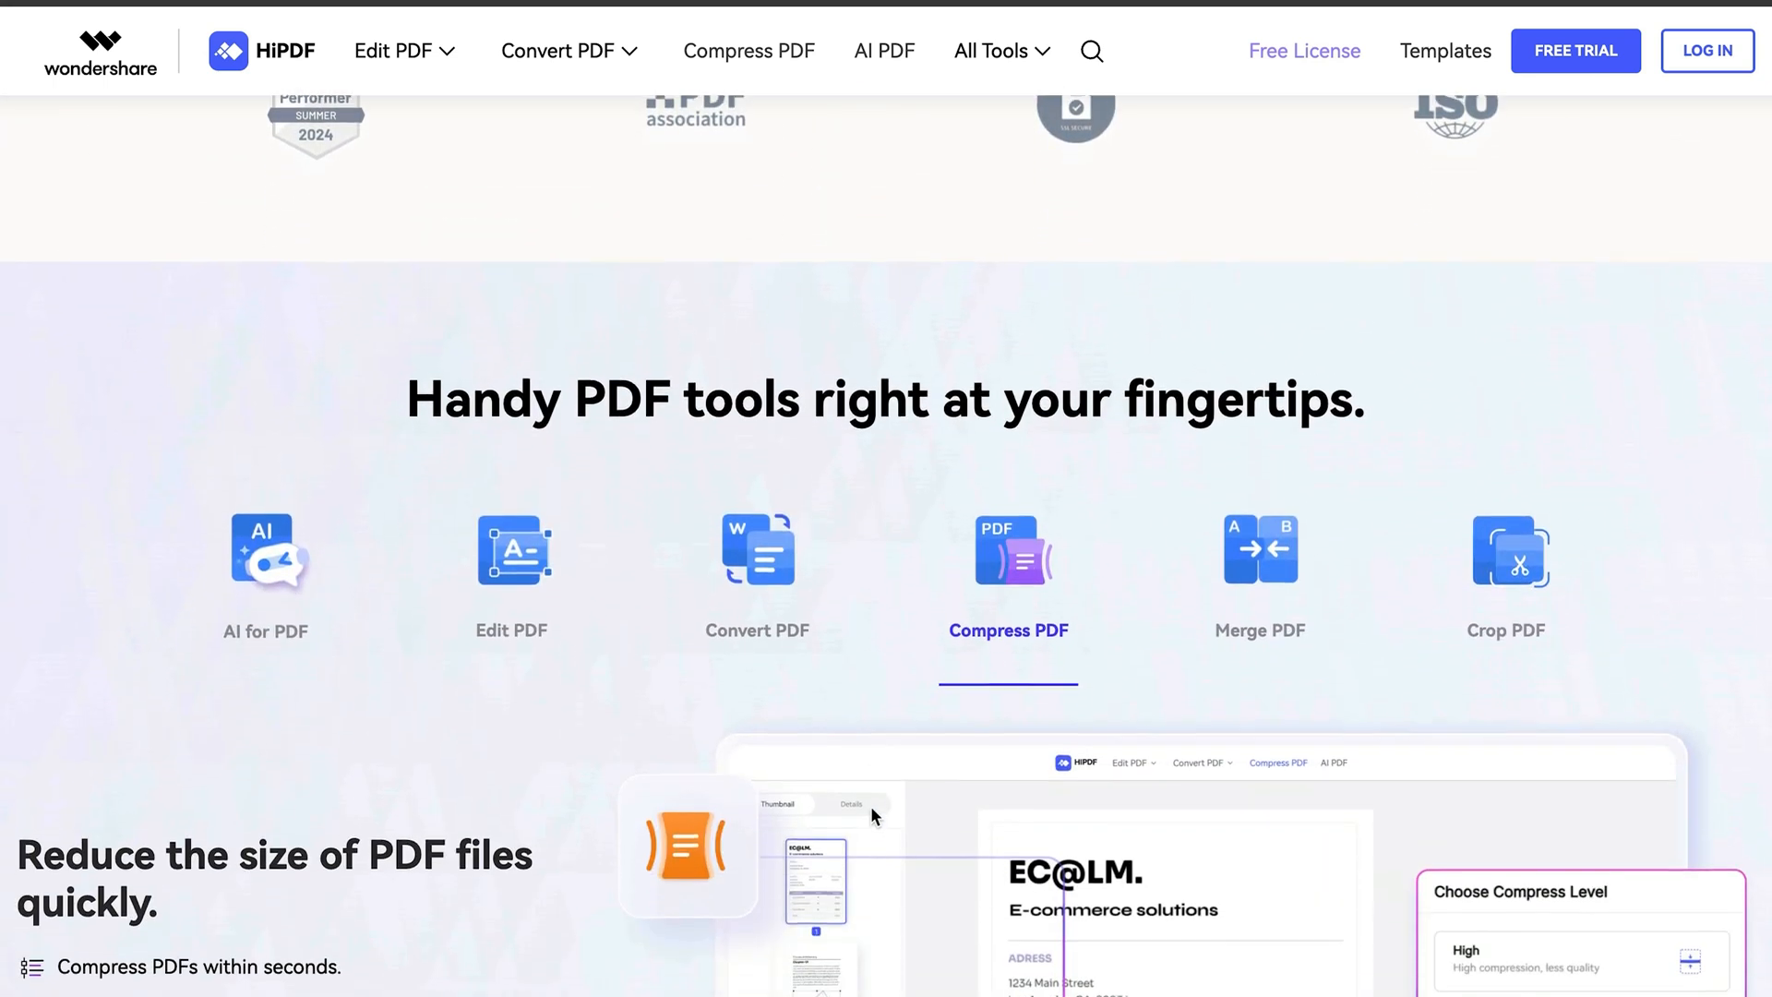
scroll("down", 3)
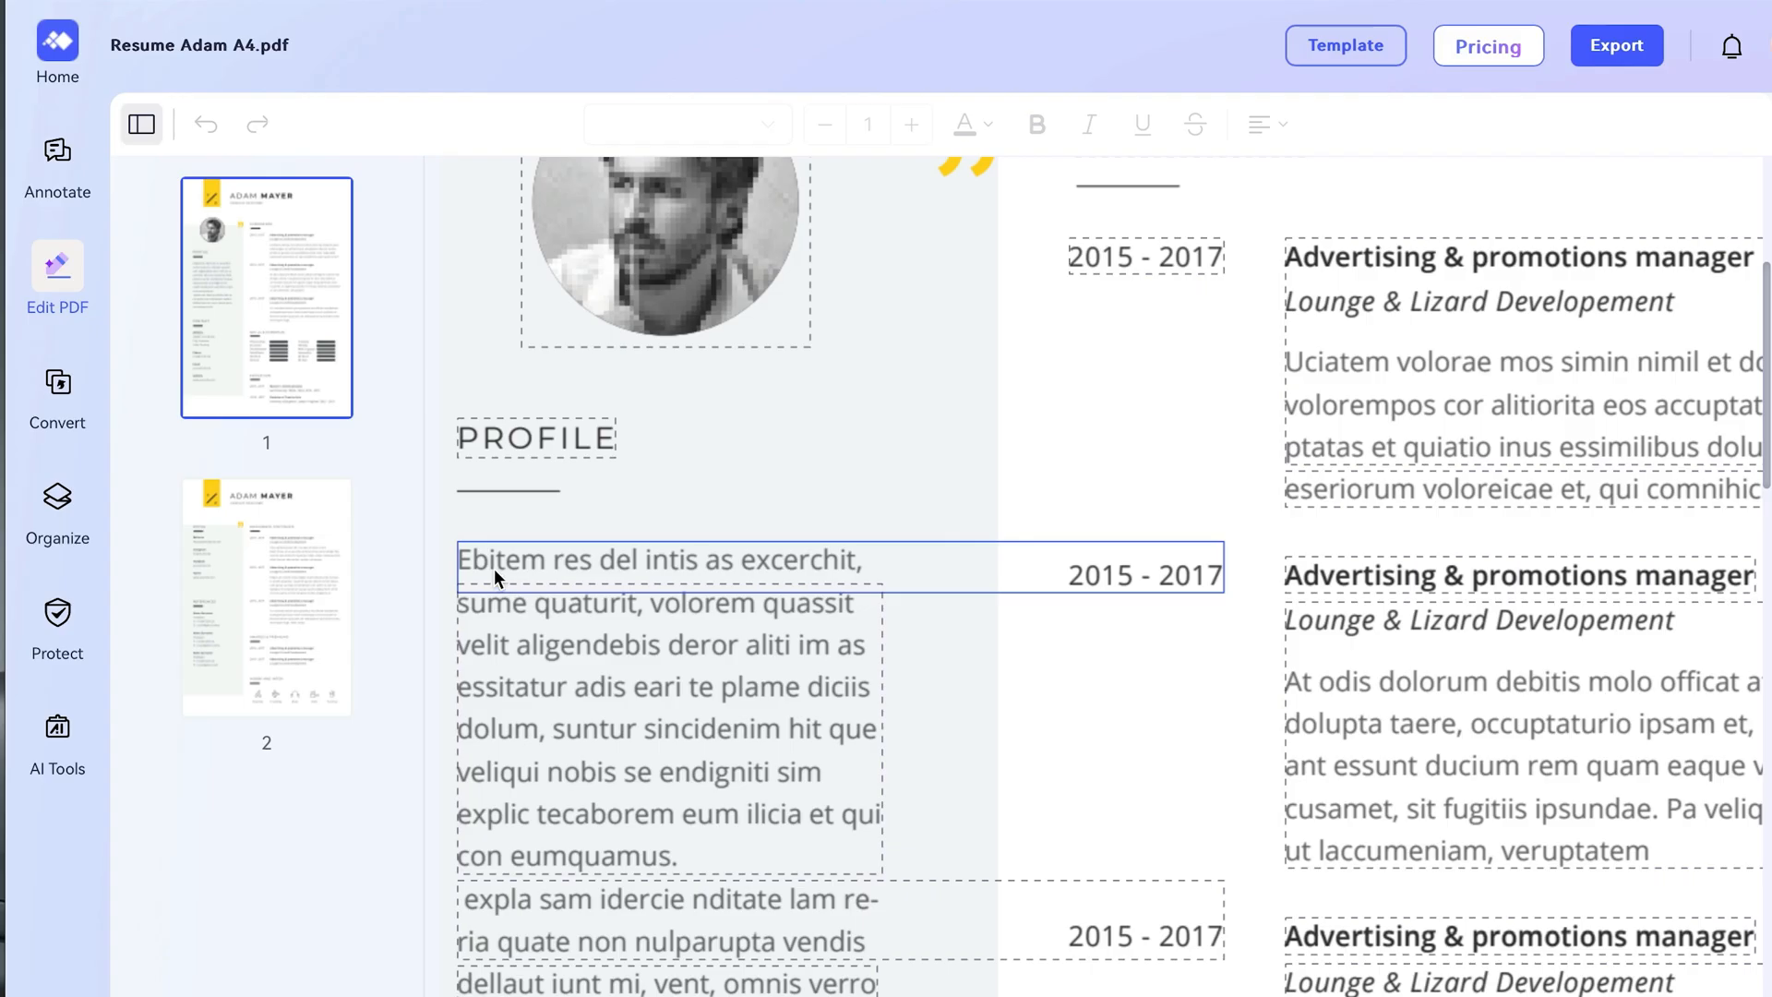
left_click(57, 165)
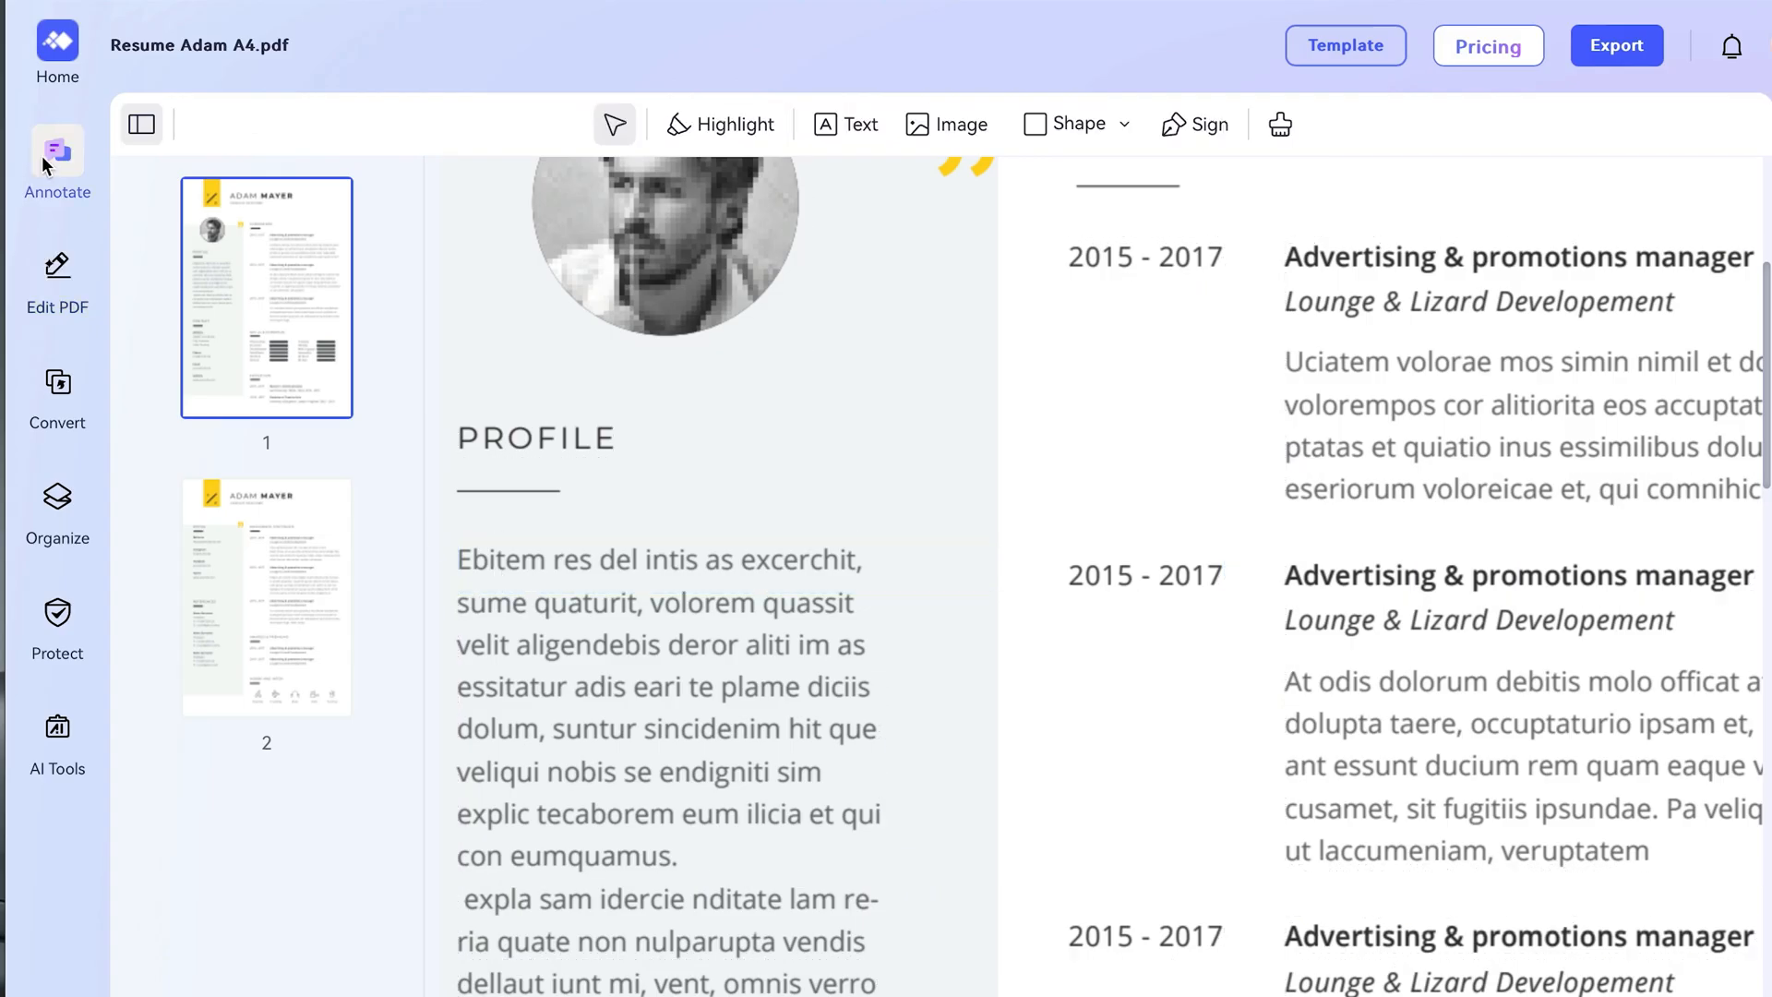
mouse_move(836, 37)
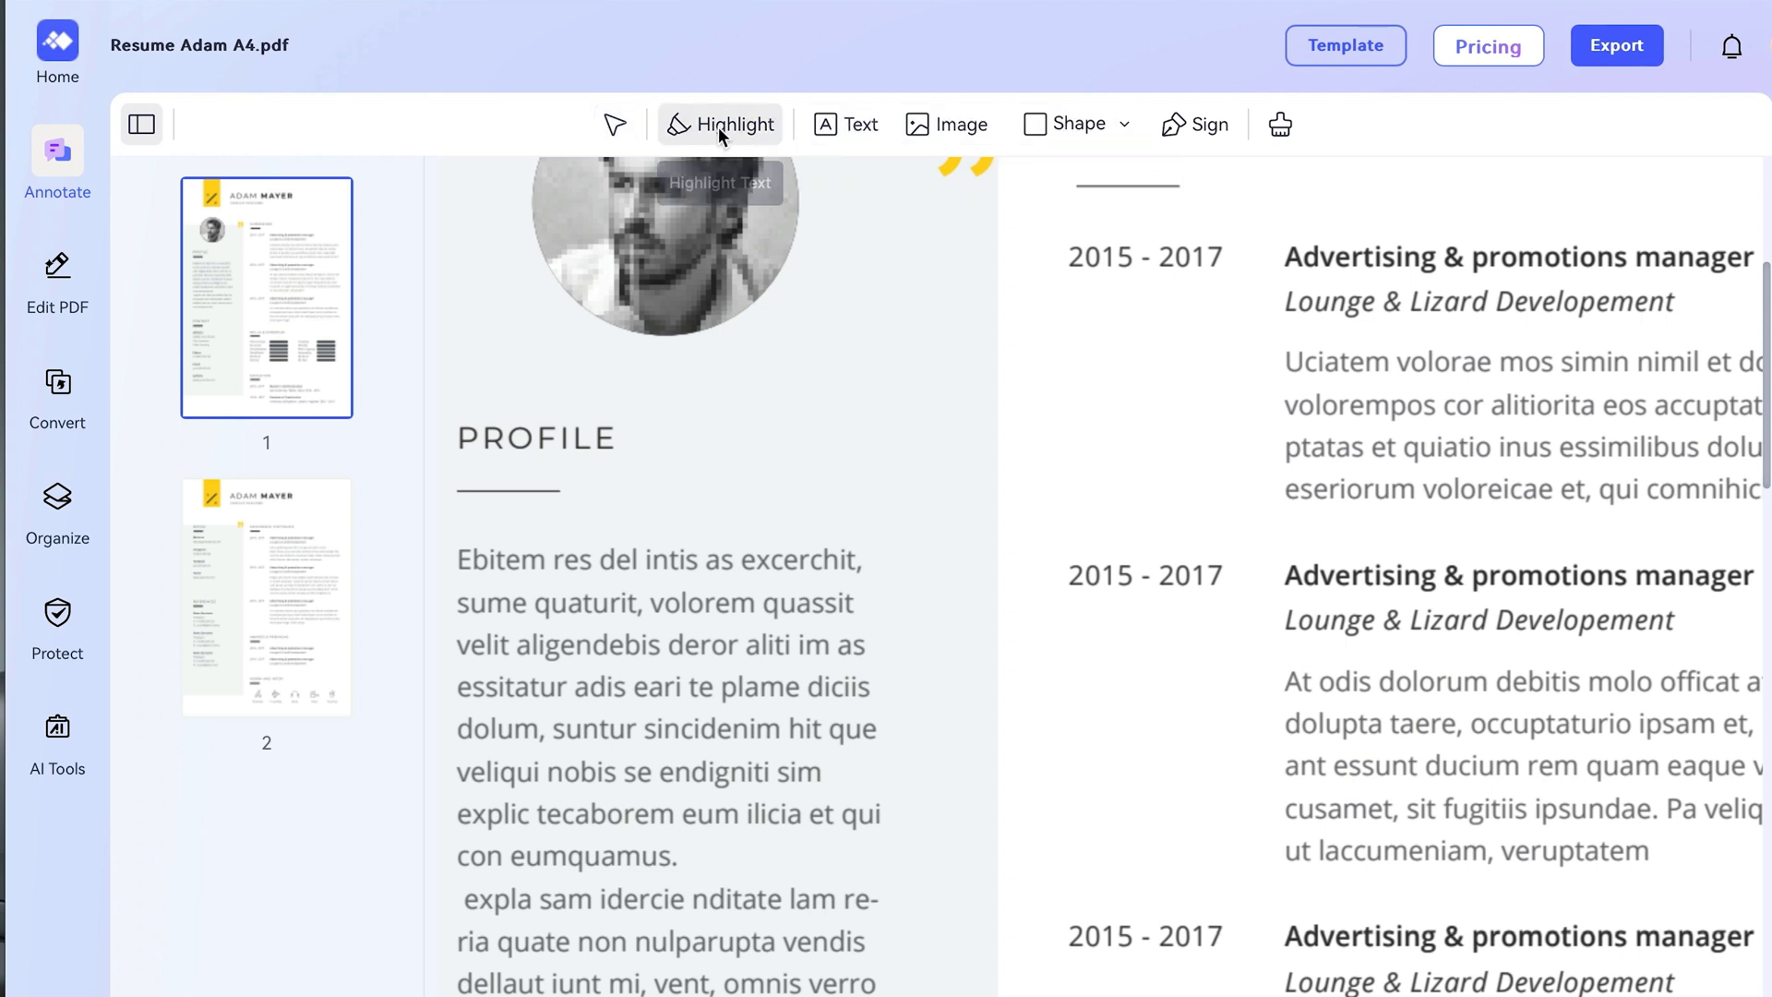
mouse_move(456, 548)
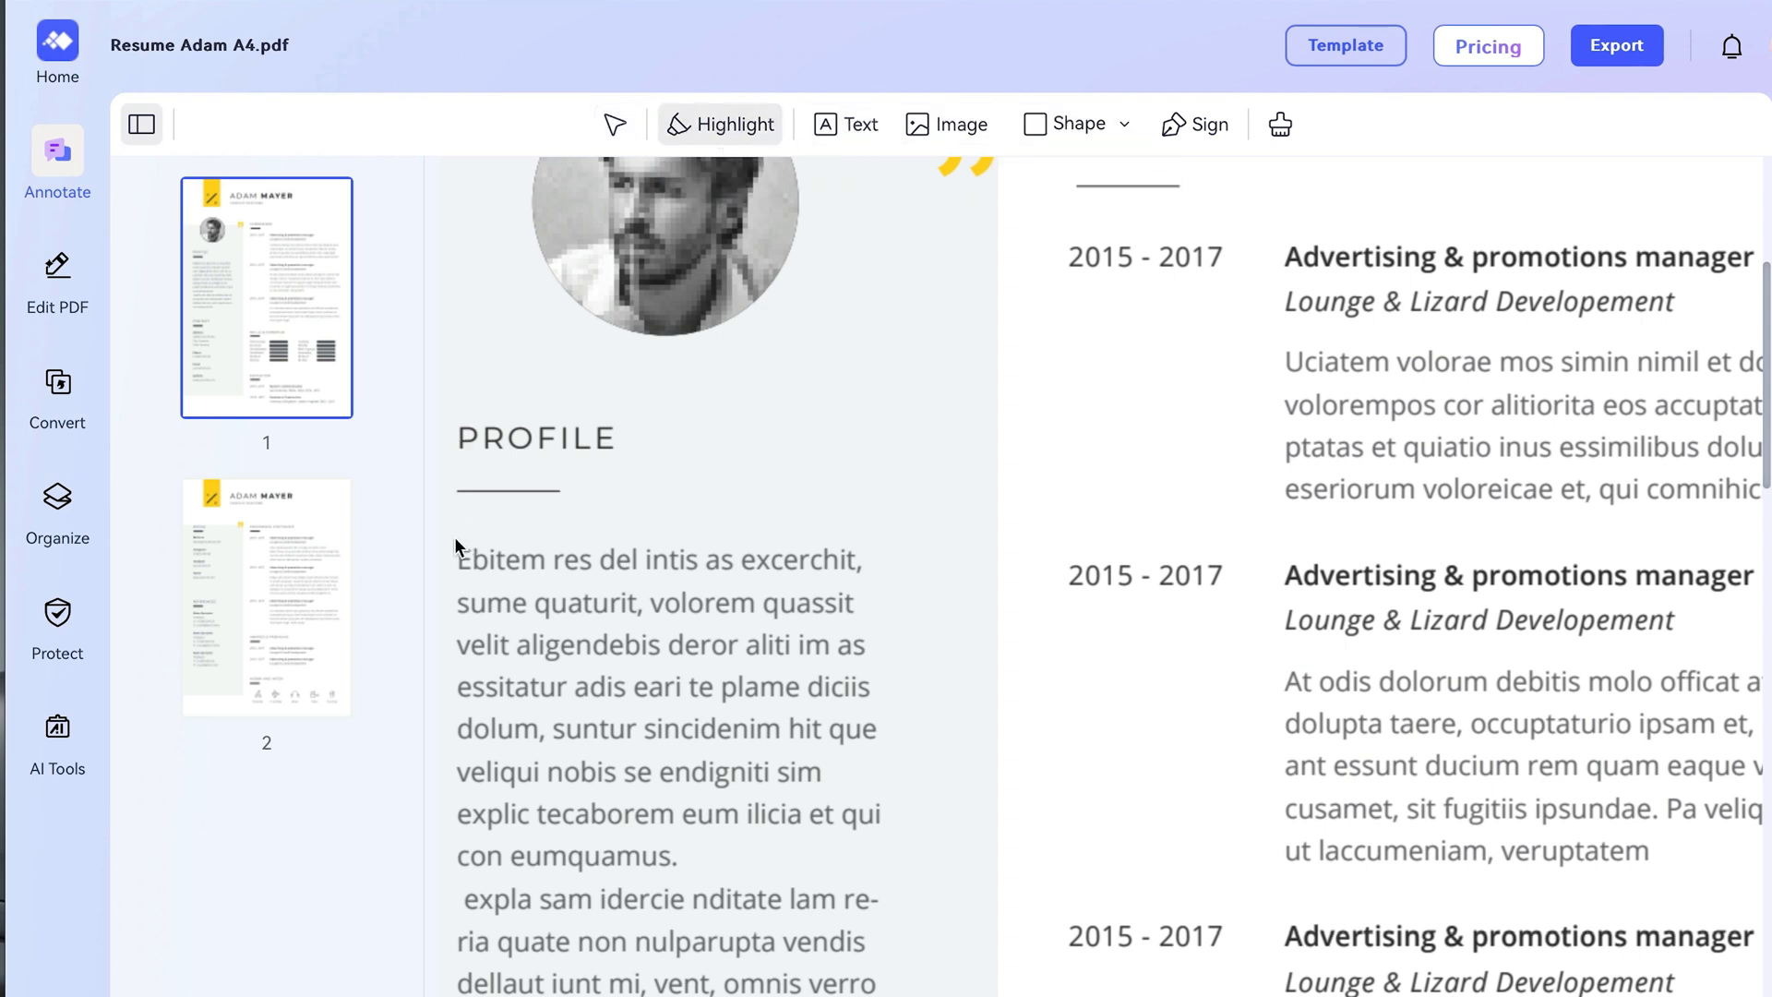
left_click_drag(456, 558, 869, 557)
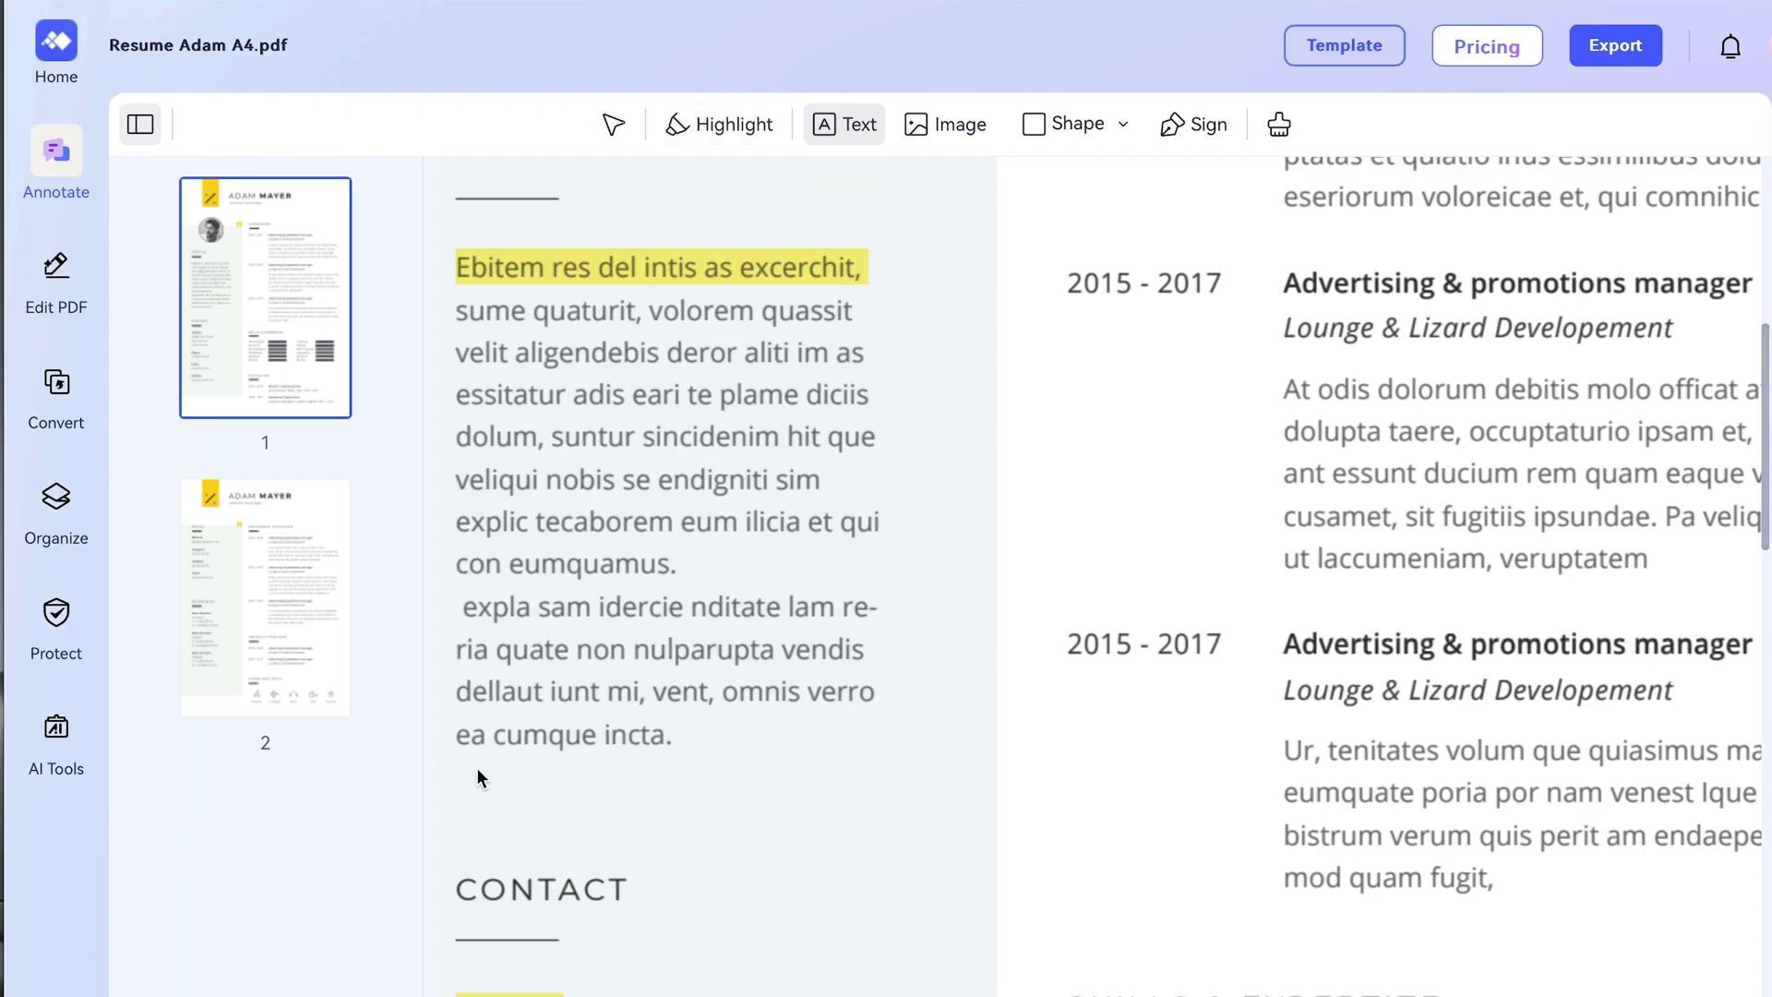
Add a text note 'Translate to english' and draw a shape over the EXPERIENCE heading
type("Trans")
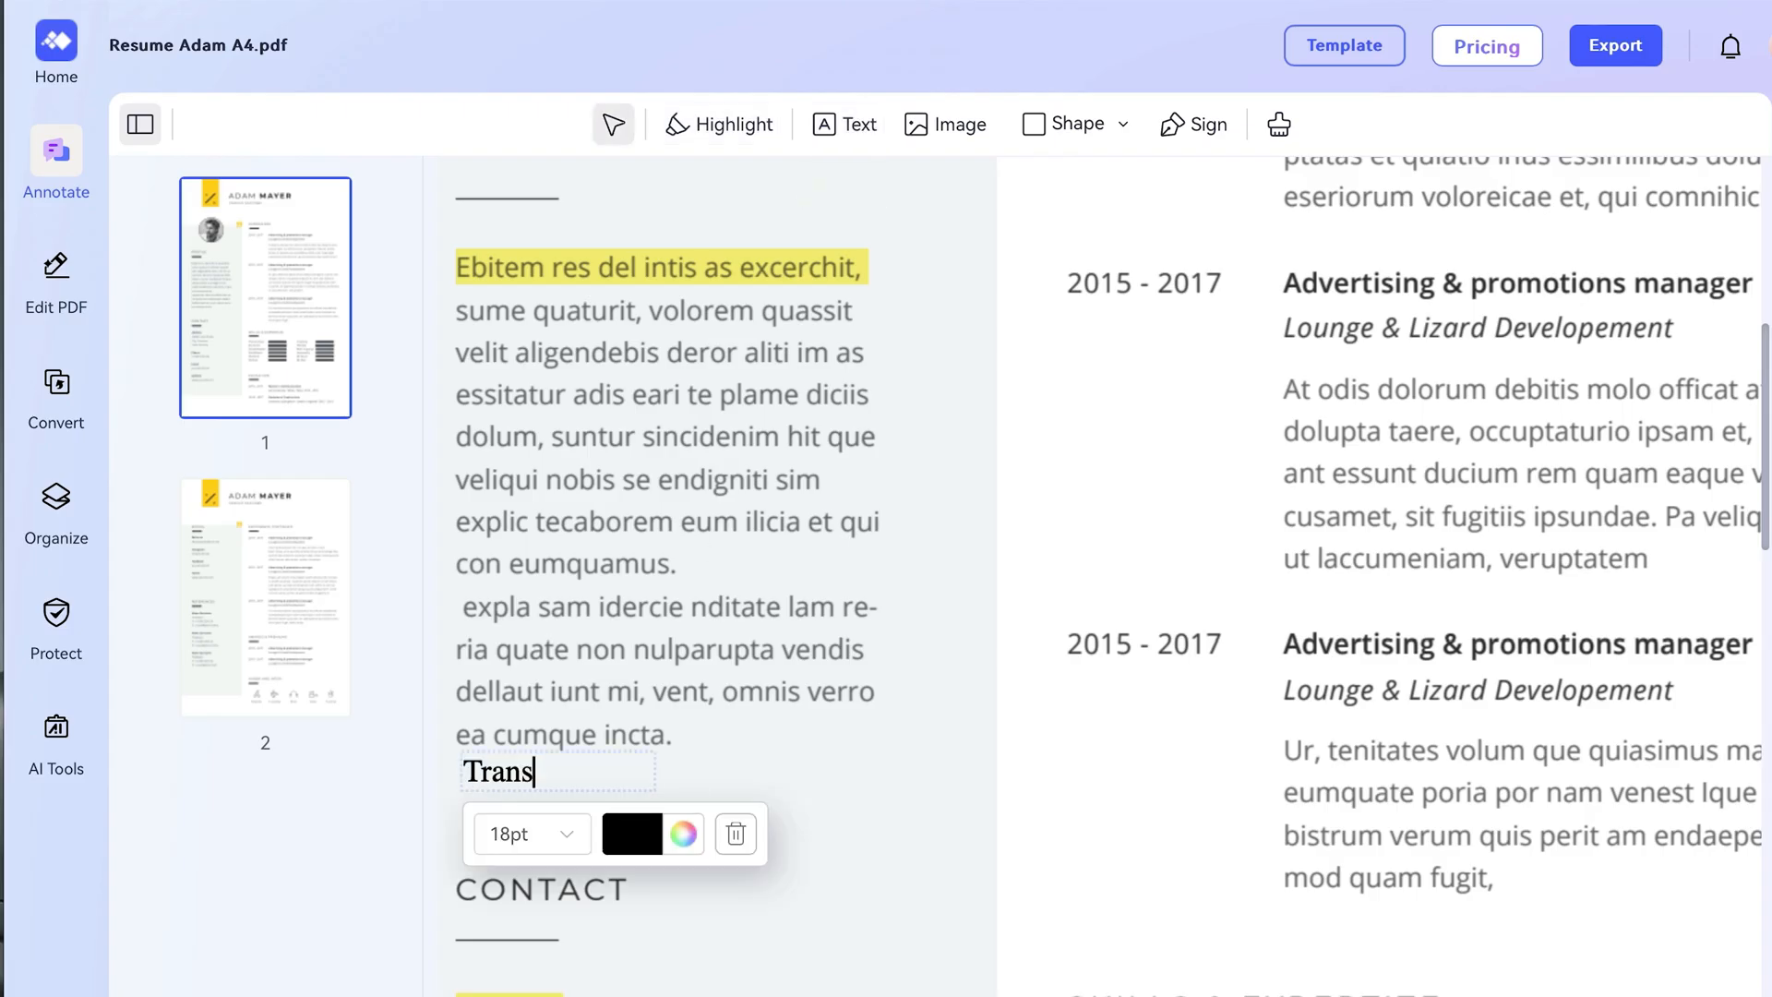
type("late to english")
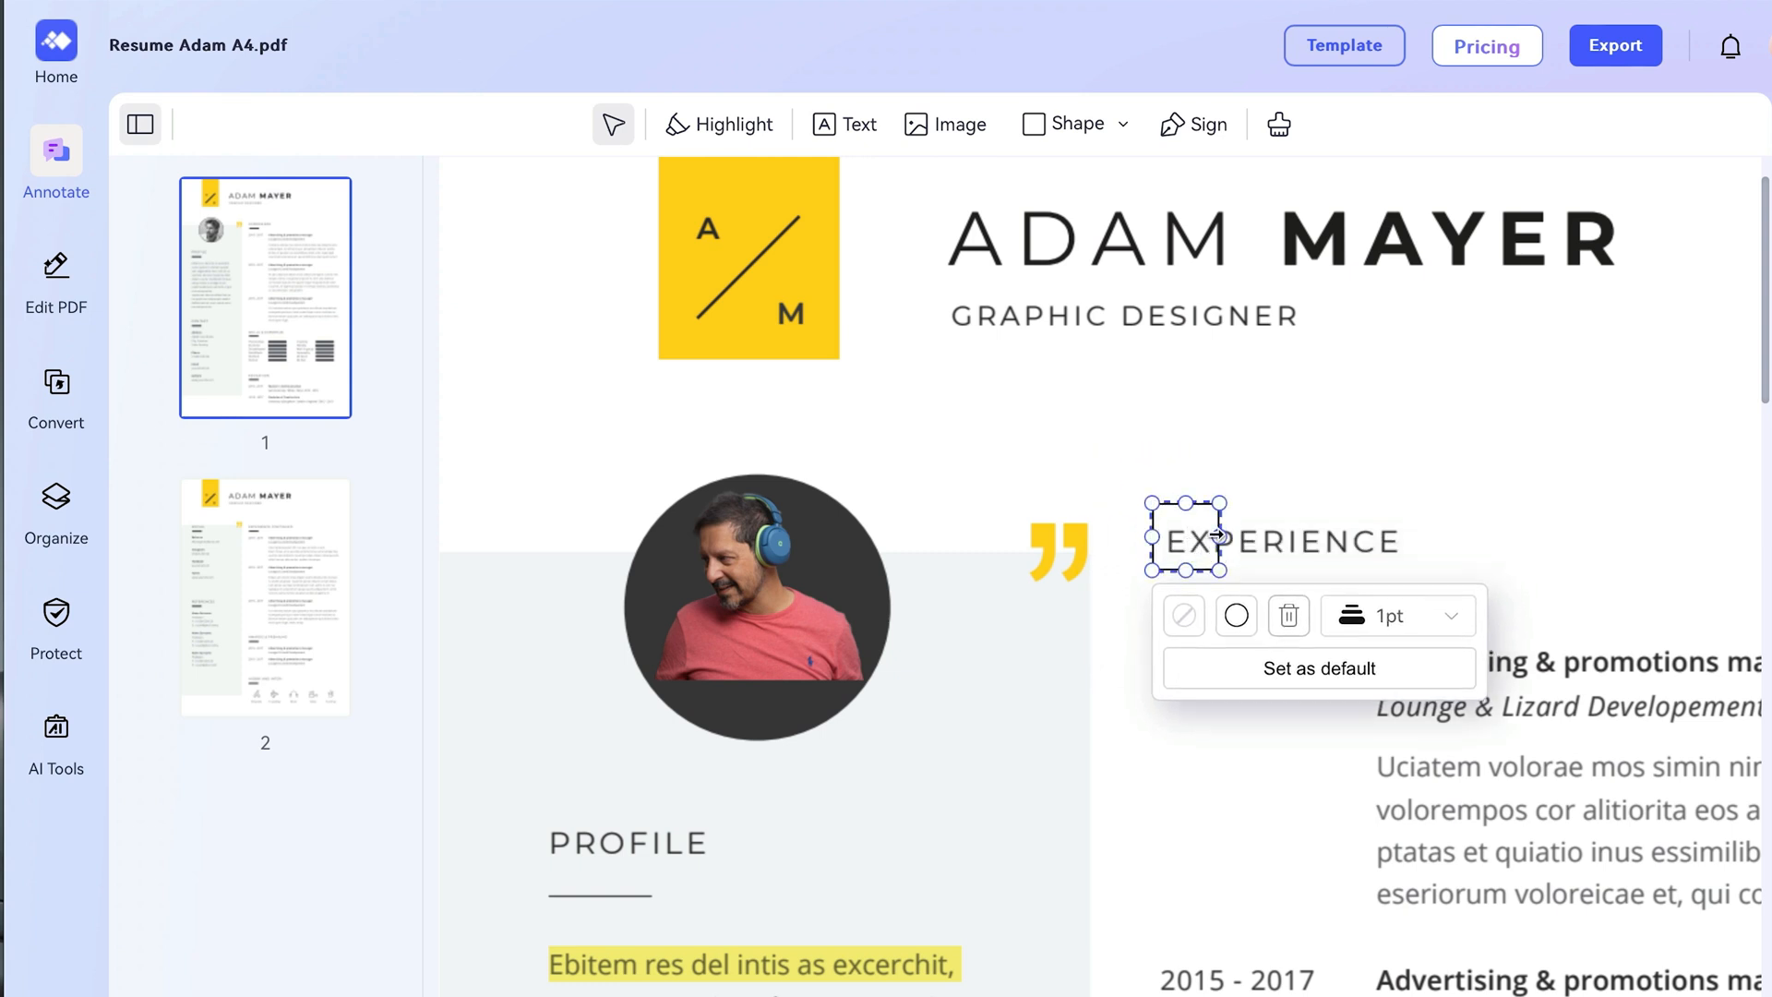
left_click_drag(1218, 539, 1420, 539)
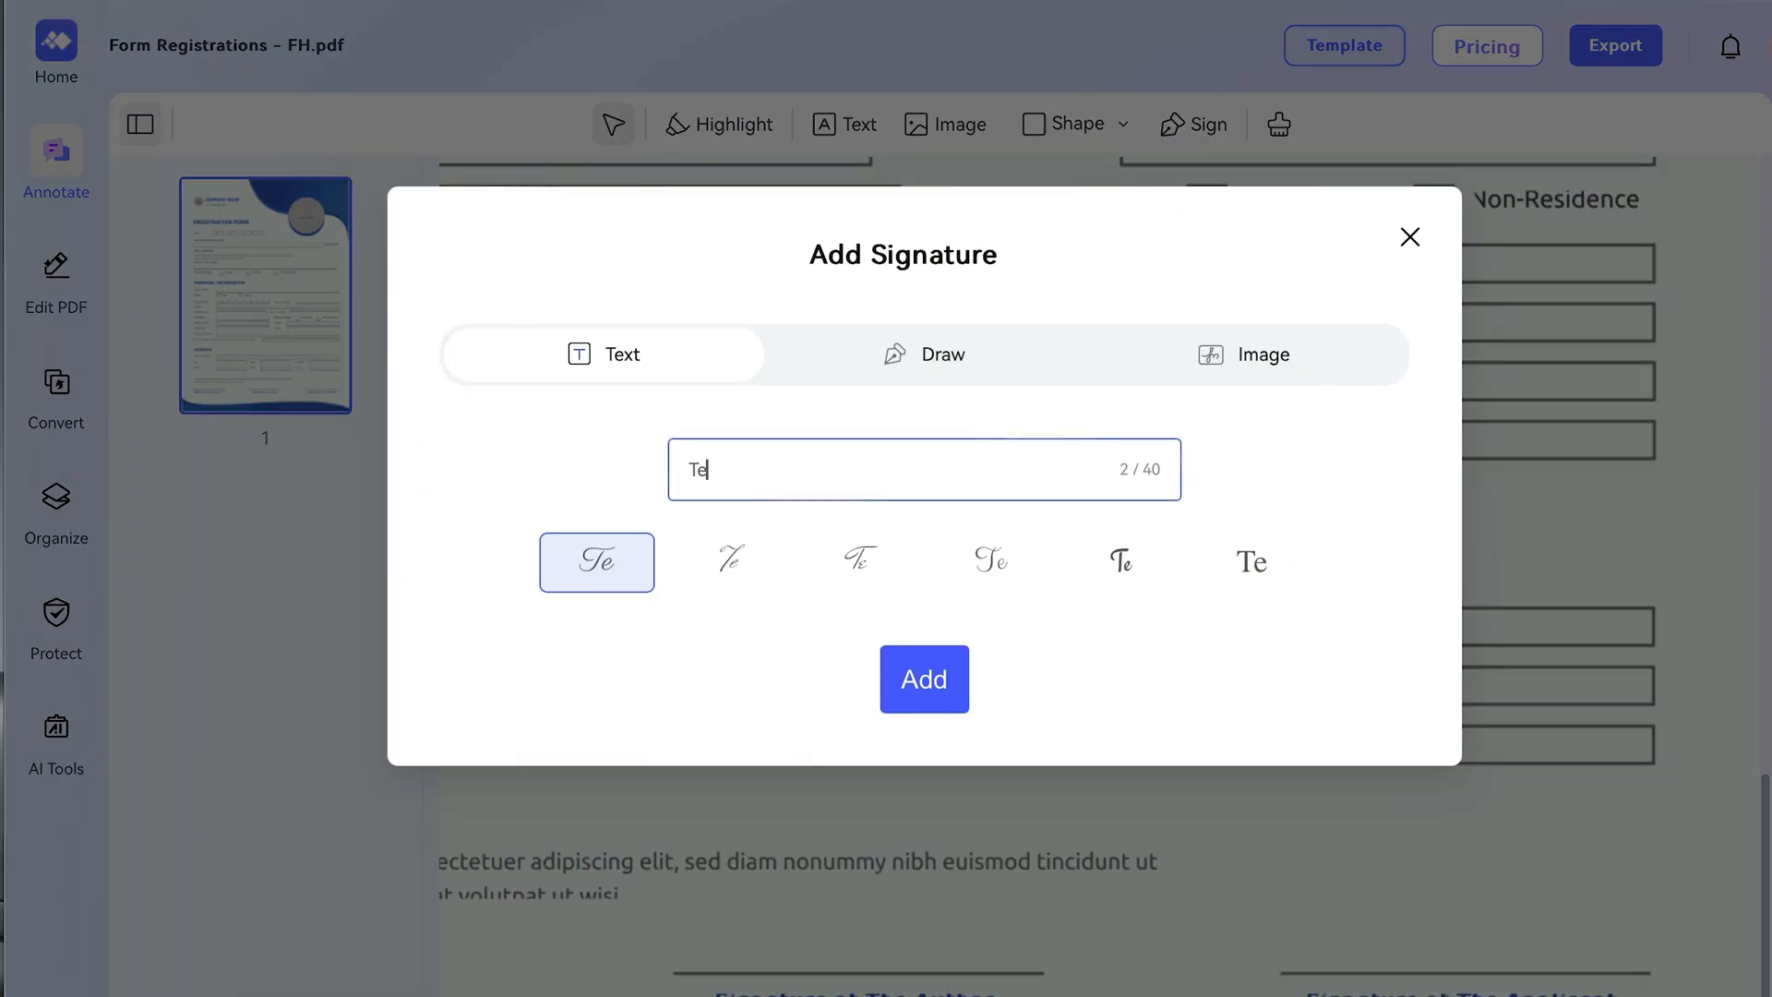
Place a typed signature 'Dave Samuel' on the form's applicant signature line
type("Dave Samuel")
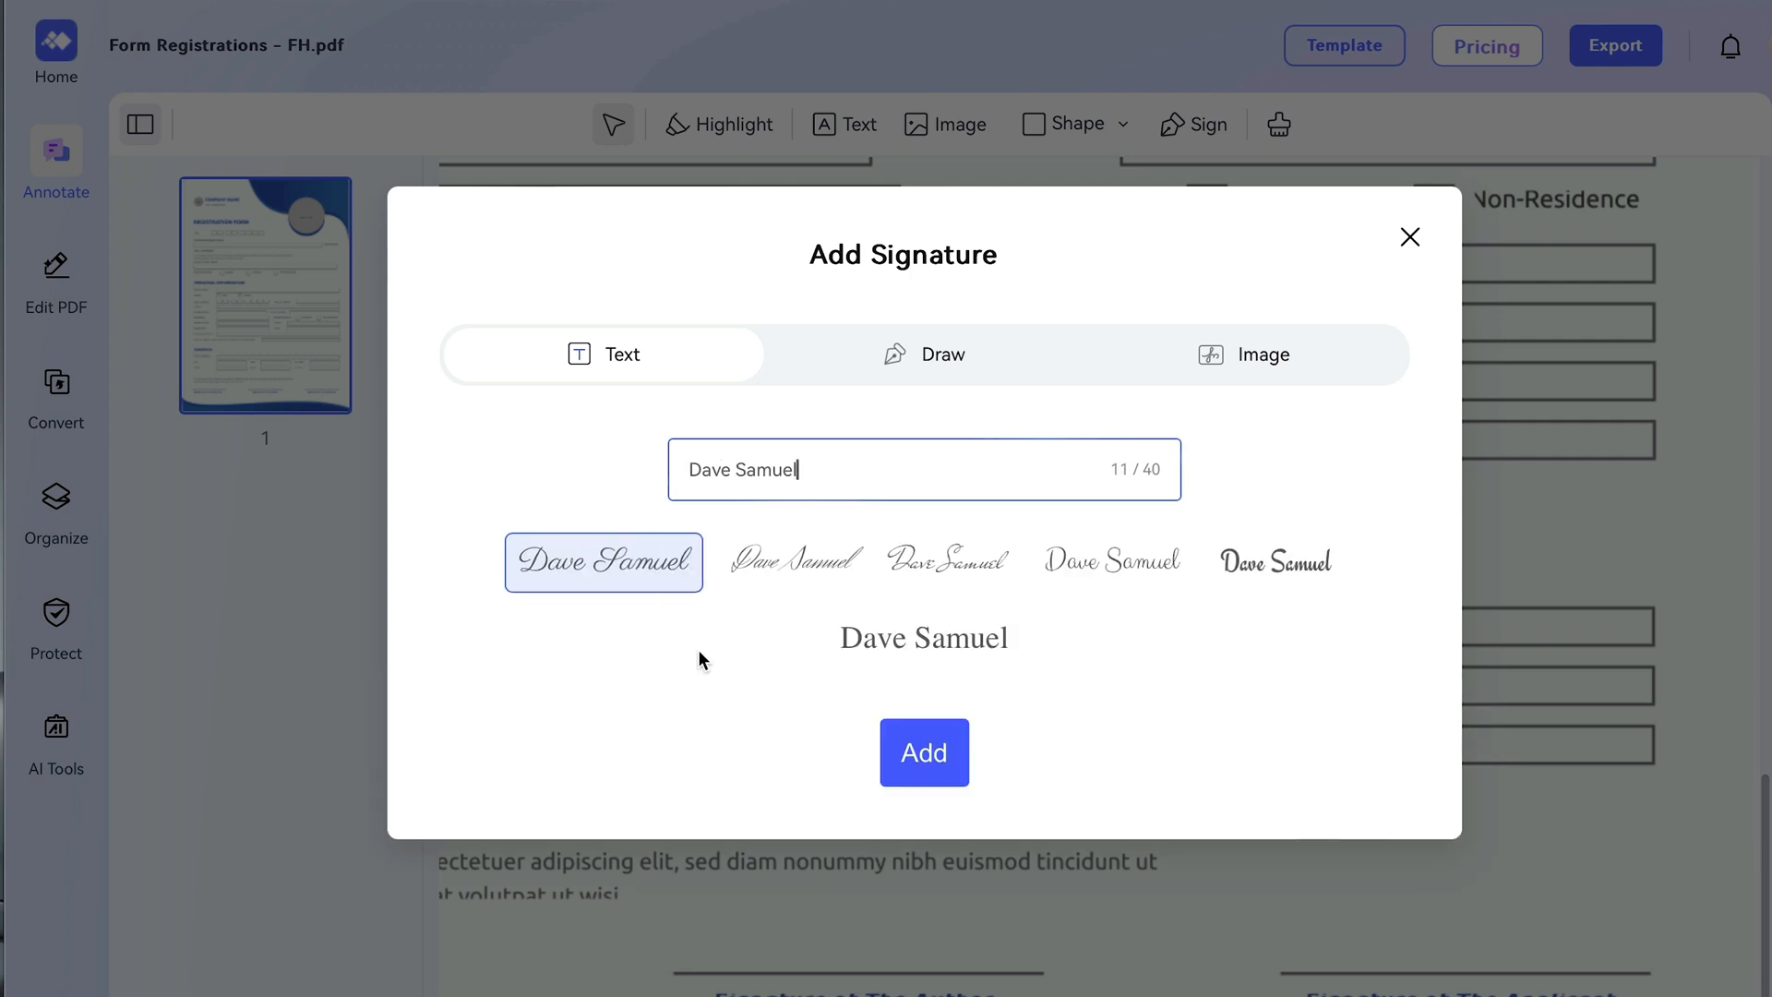
left_click(923, 754)
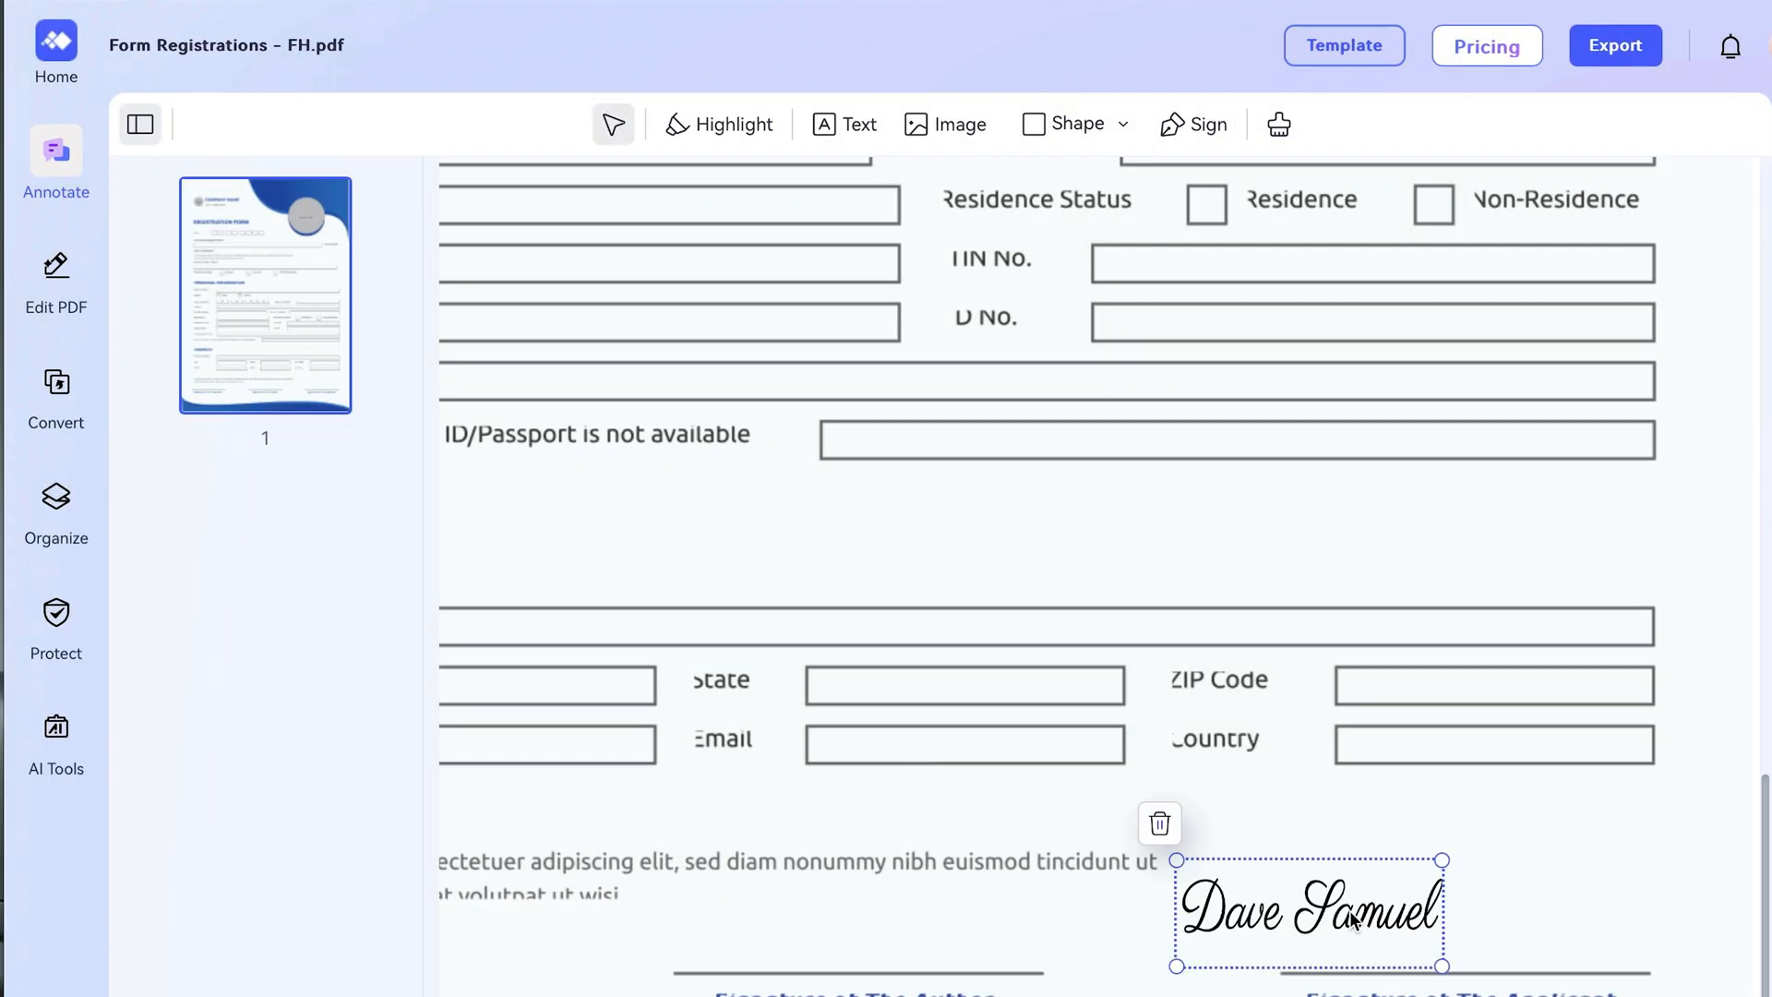
left_click_drag(1309, 910, 1458, 904)
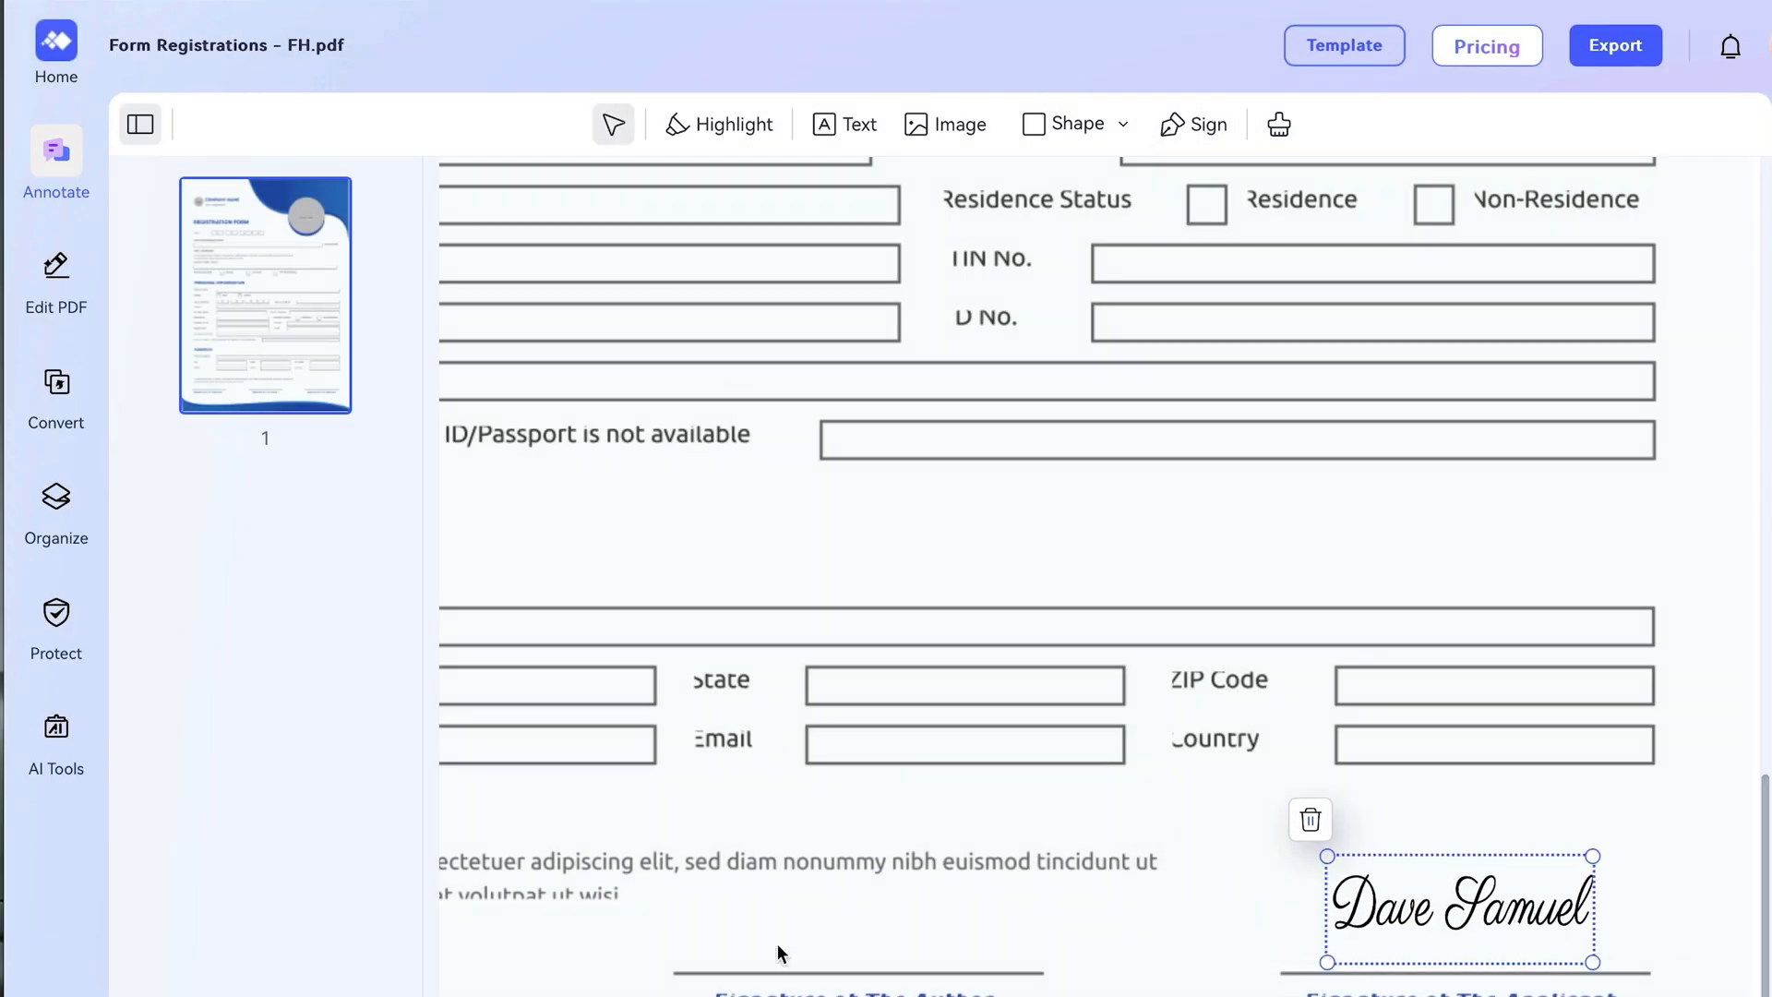
Start a new signature and switch to drawing it by hand
left_click(1193, 124)
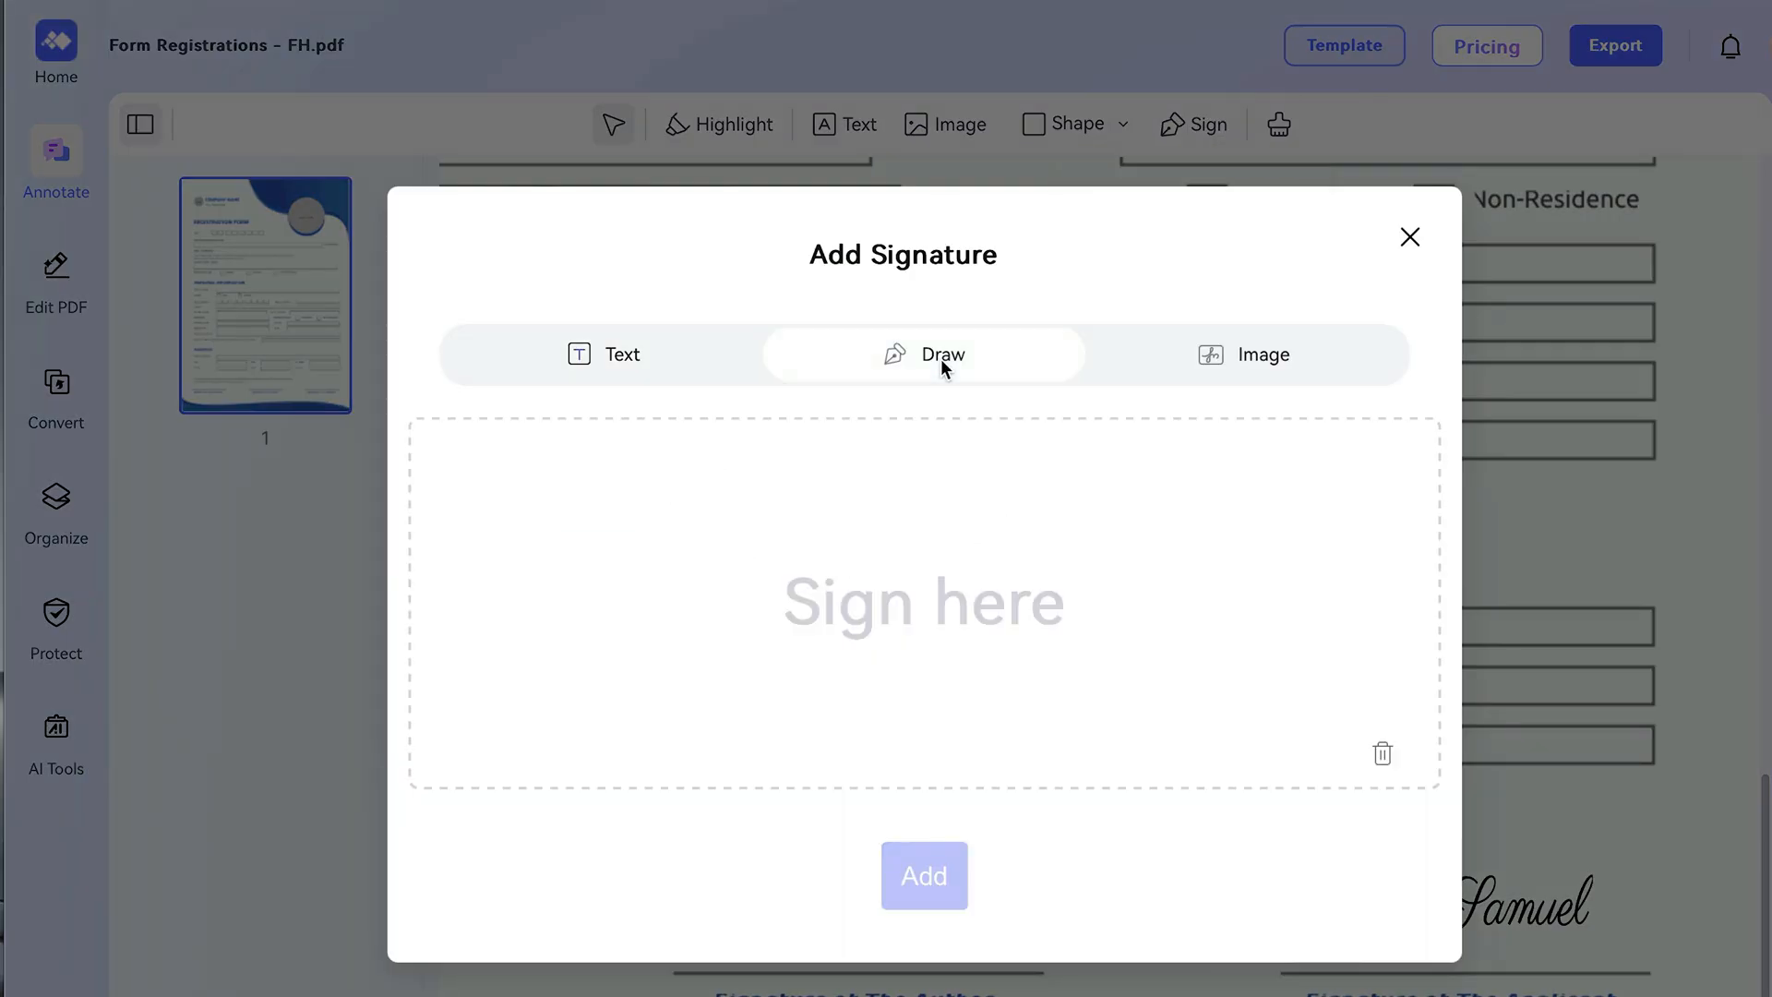
left_click(1409, 238)
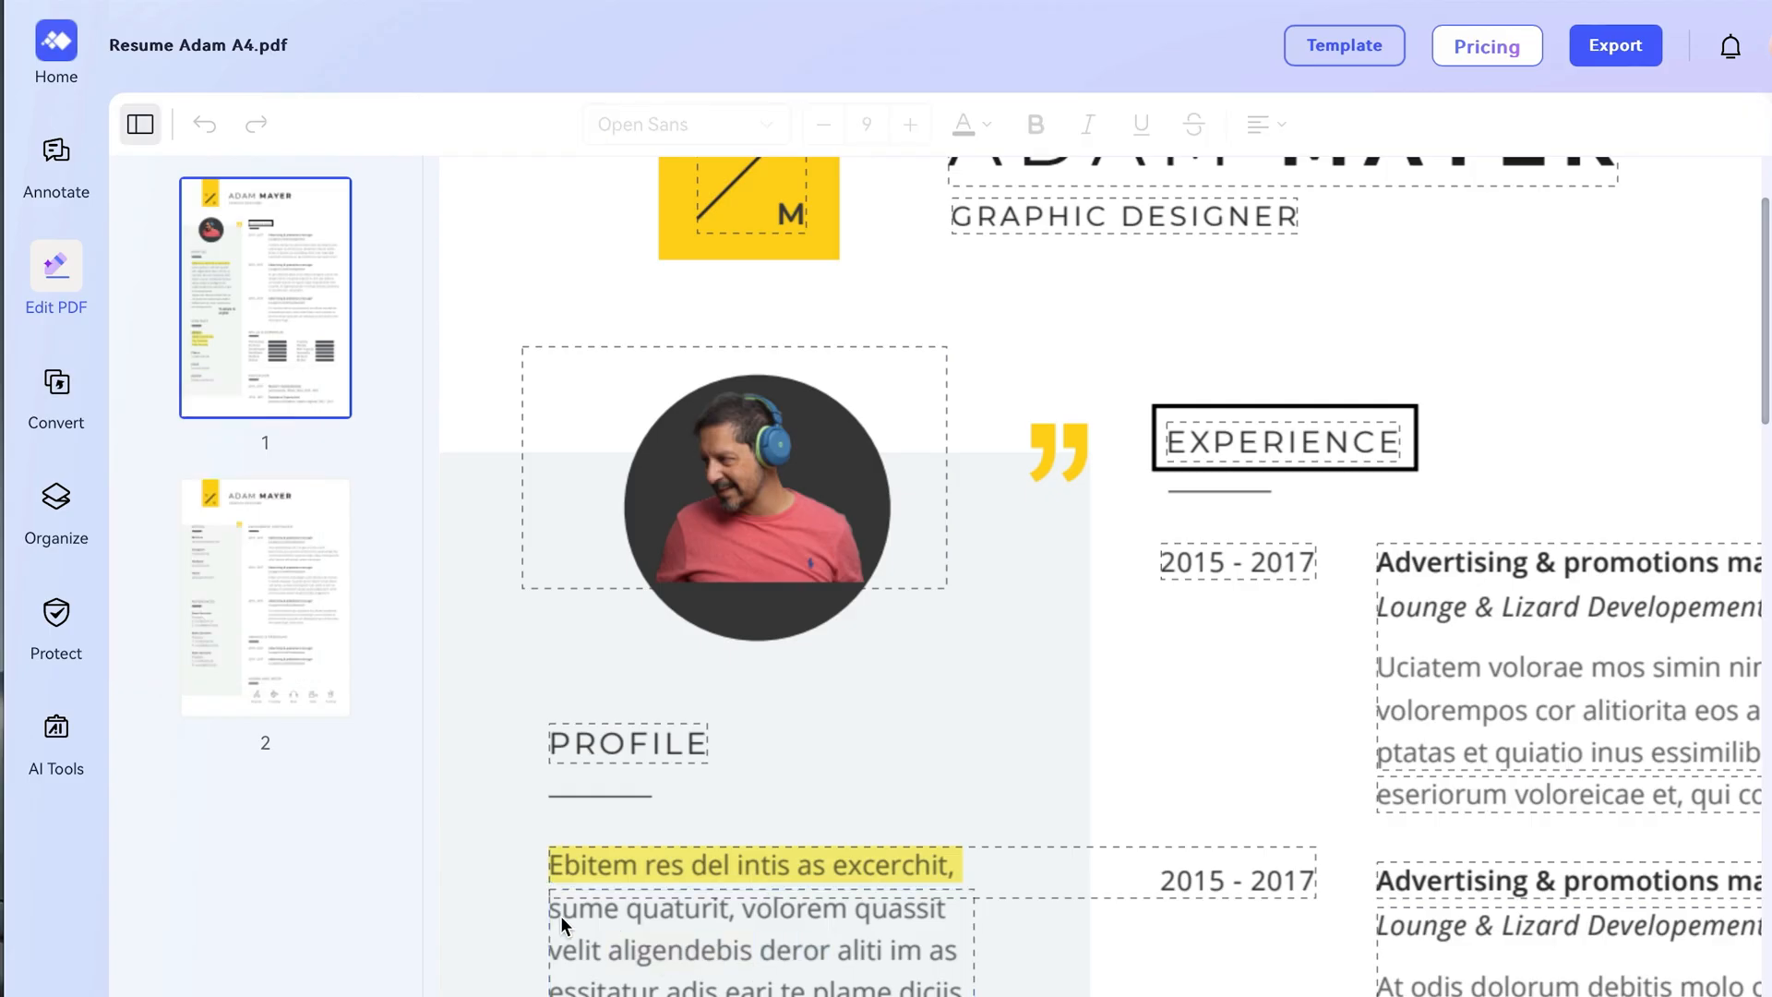
left_click(757, 908)
type("Let's change this text to Eng")
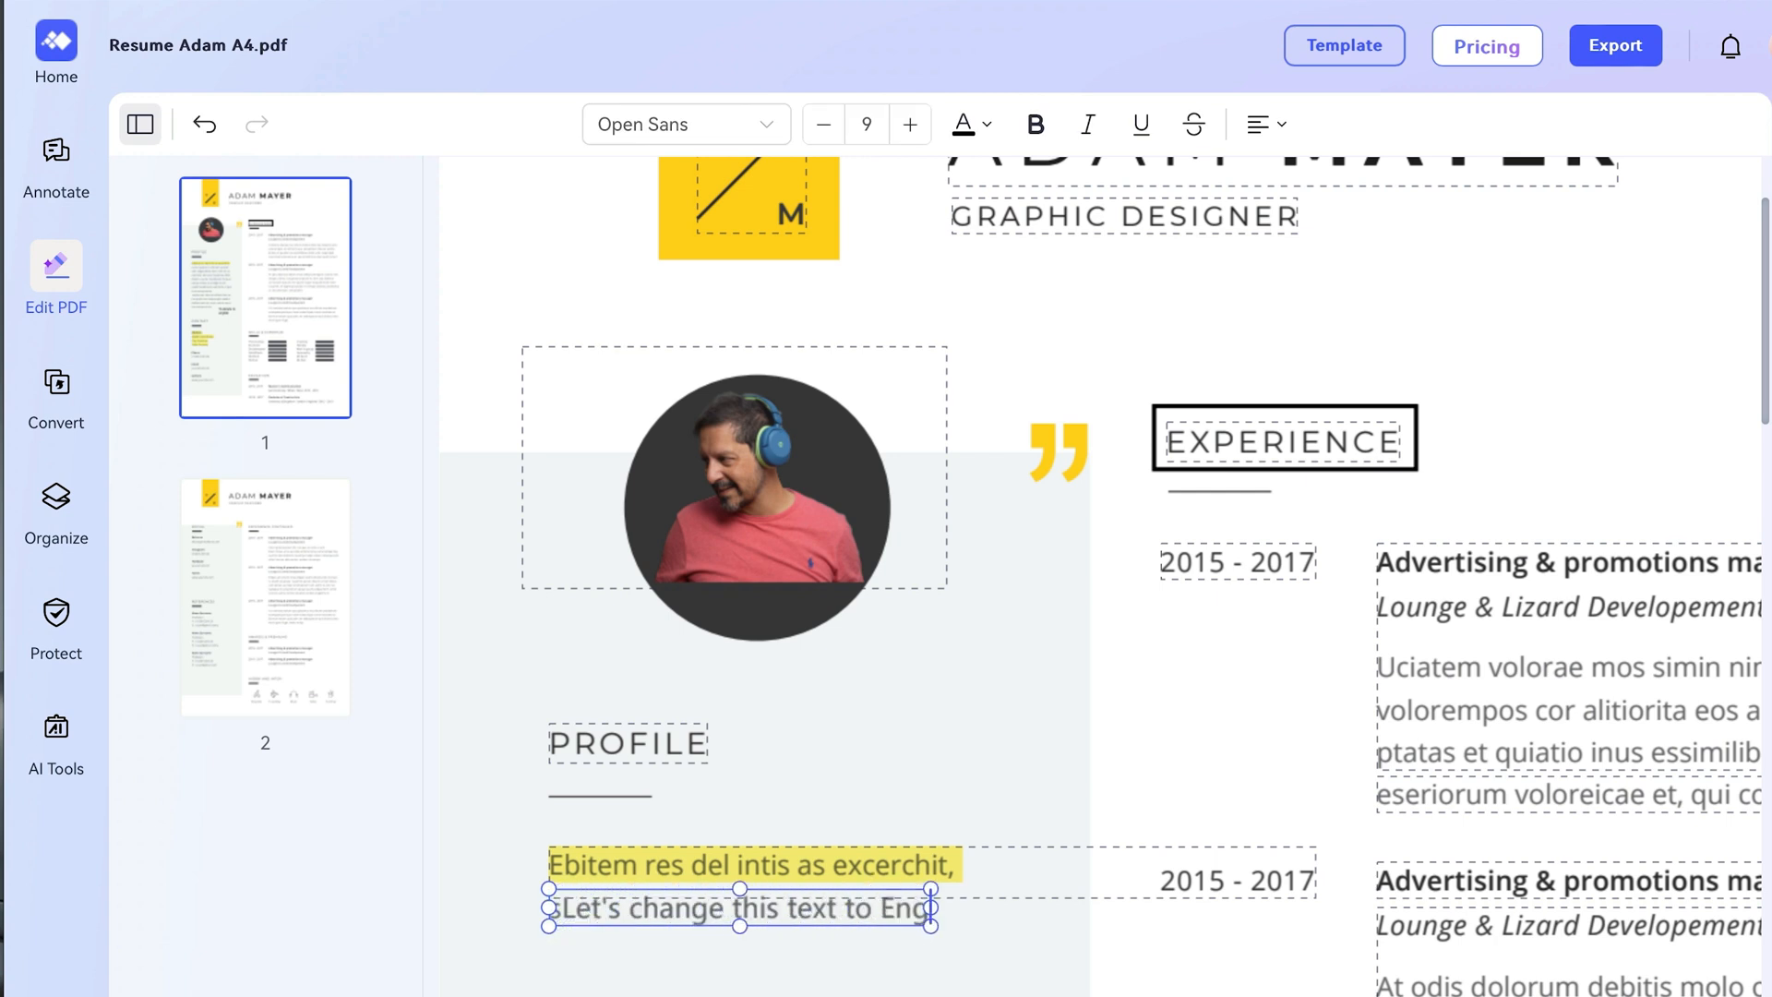
left_click(55, 395)
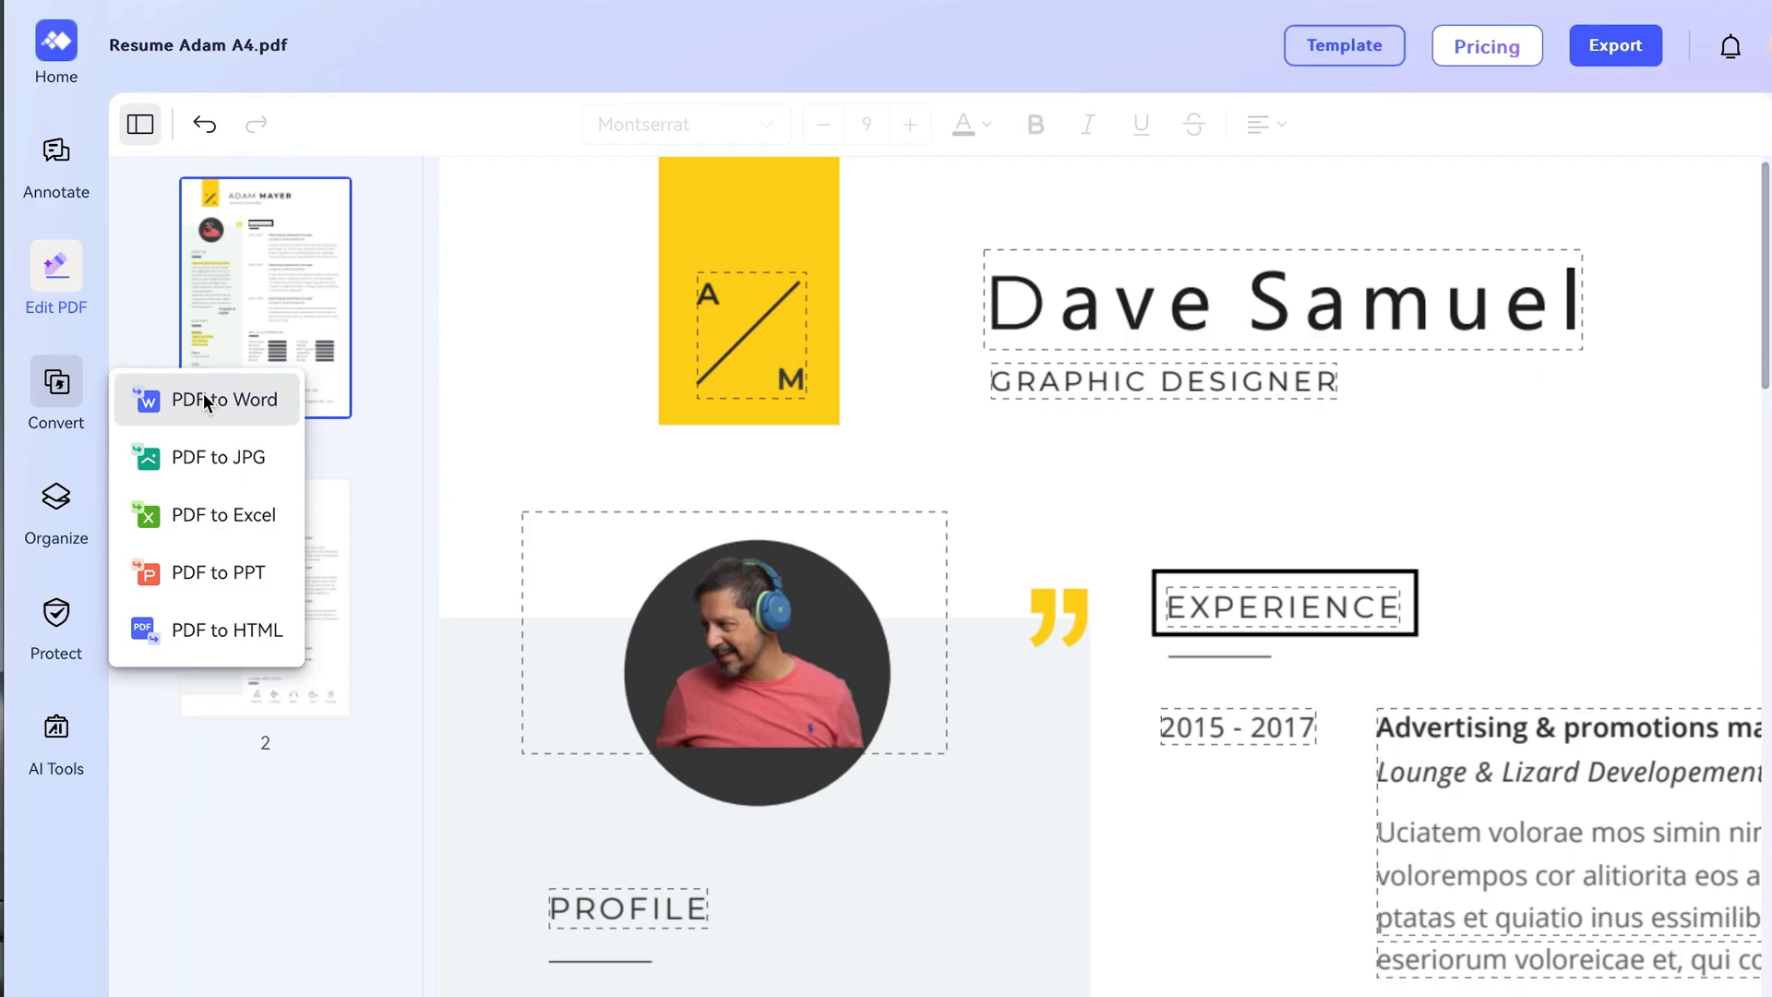
Convert the resume to a PowerPoint file and open the downloaded .pptx
left_click(221, 572)
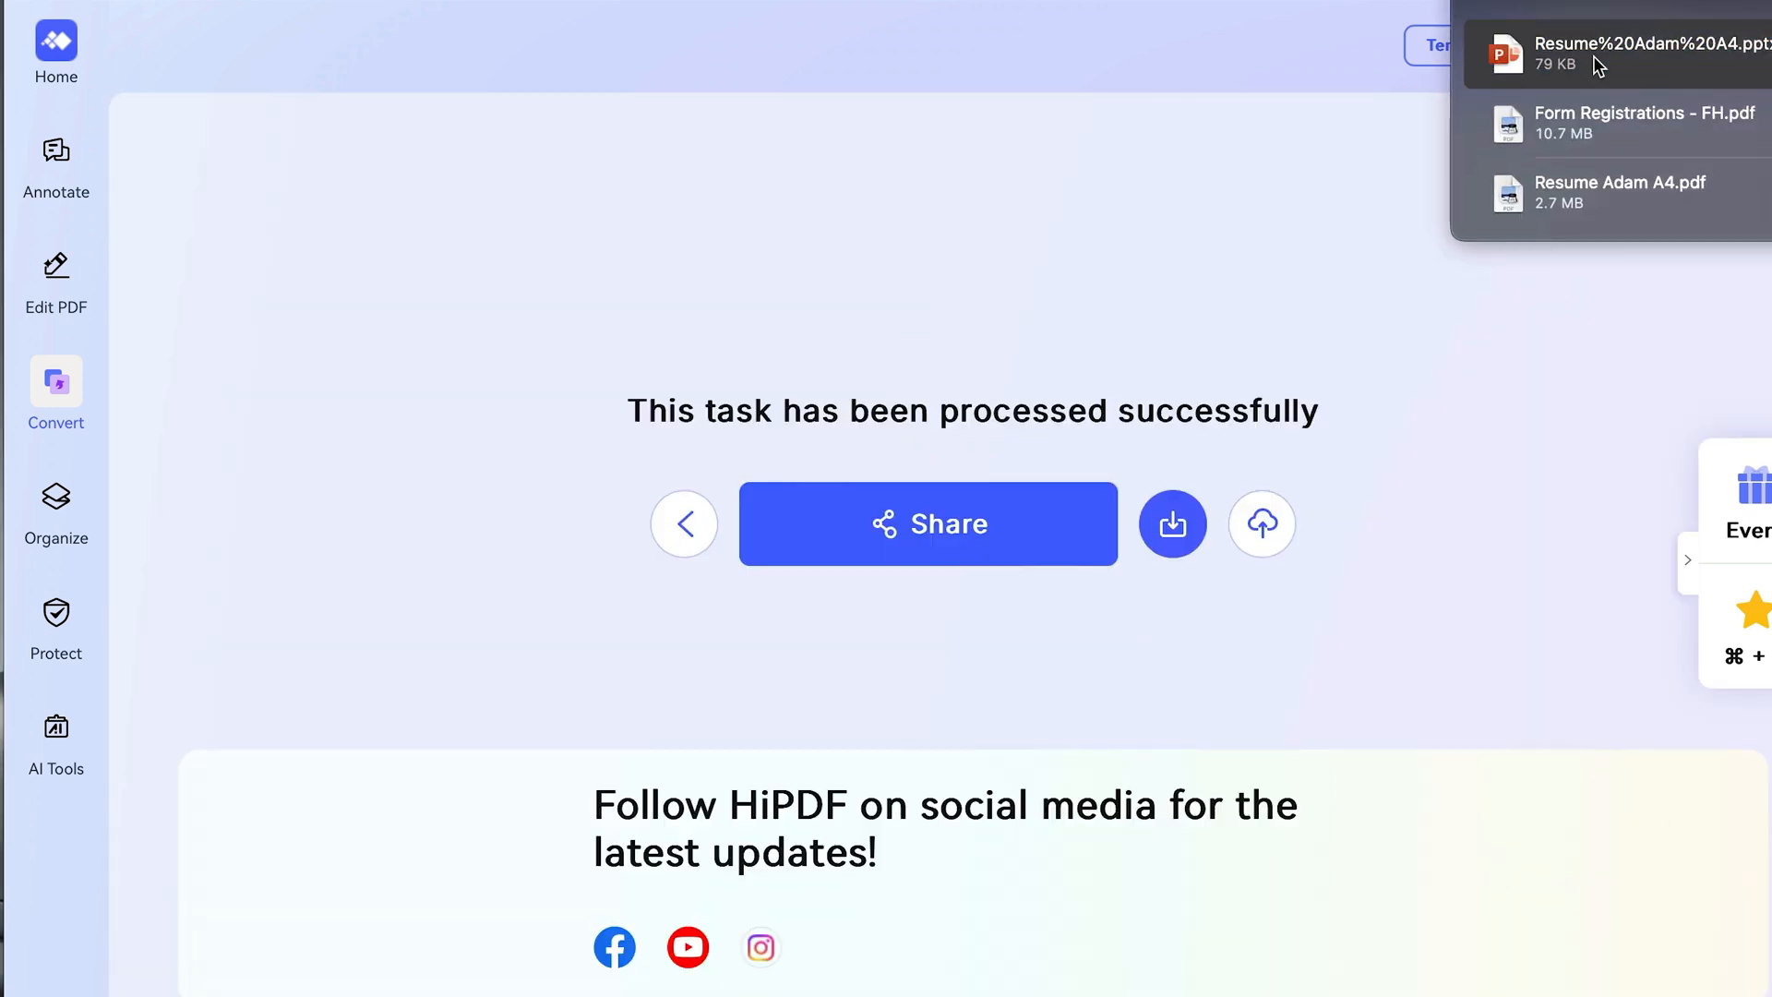
left_click(1617, 53)
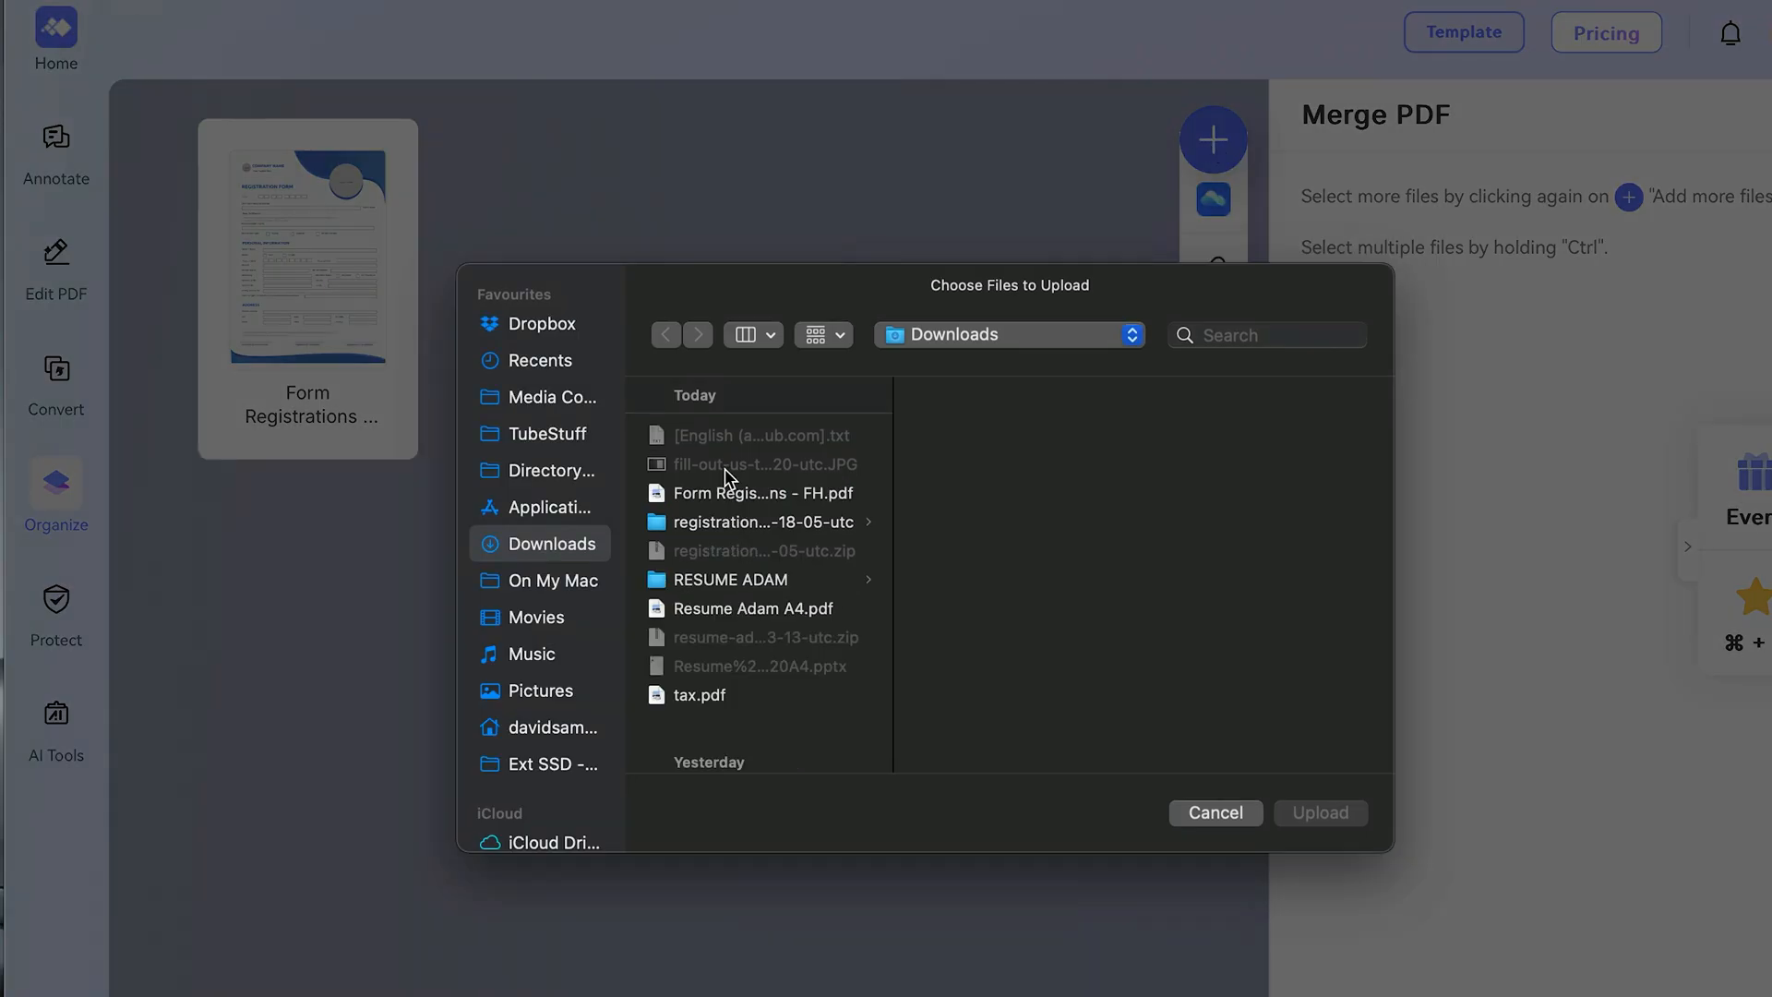
Add the resume file to the merge with the registration form
double_click(753, 608)
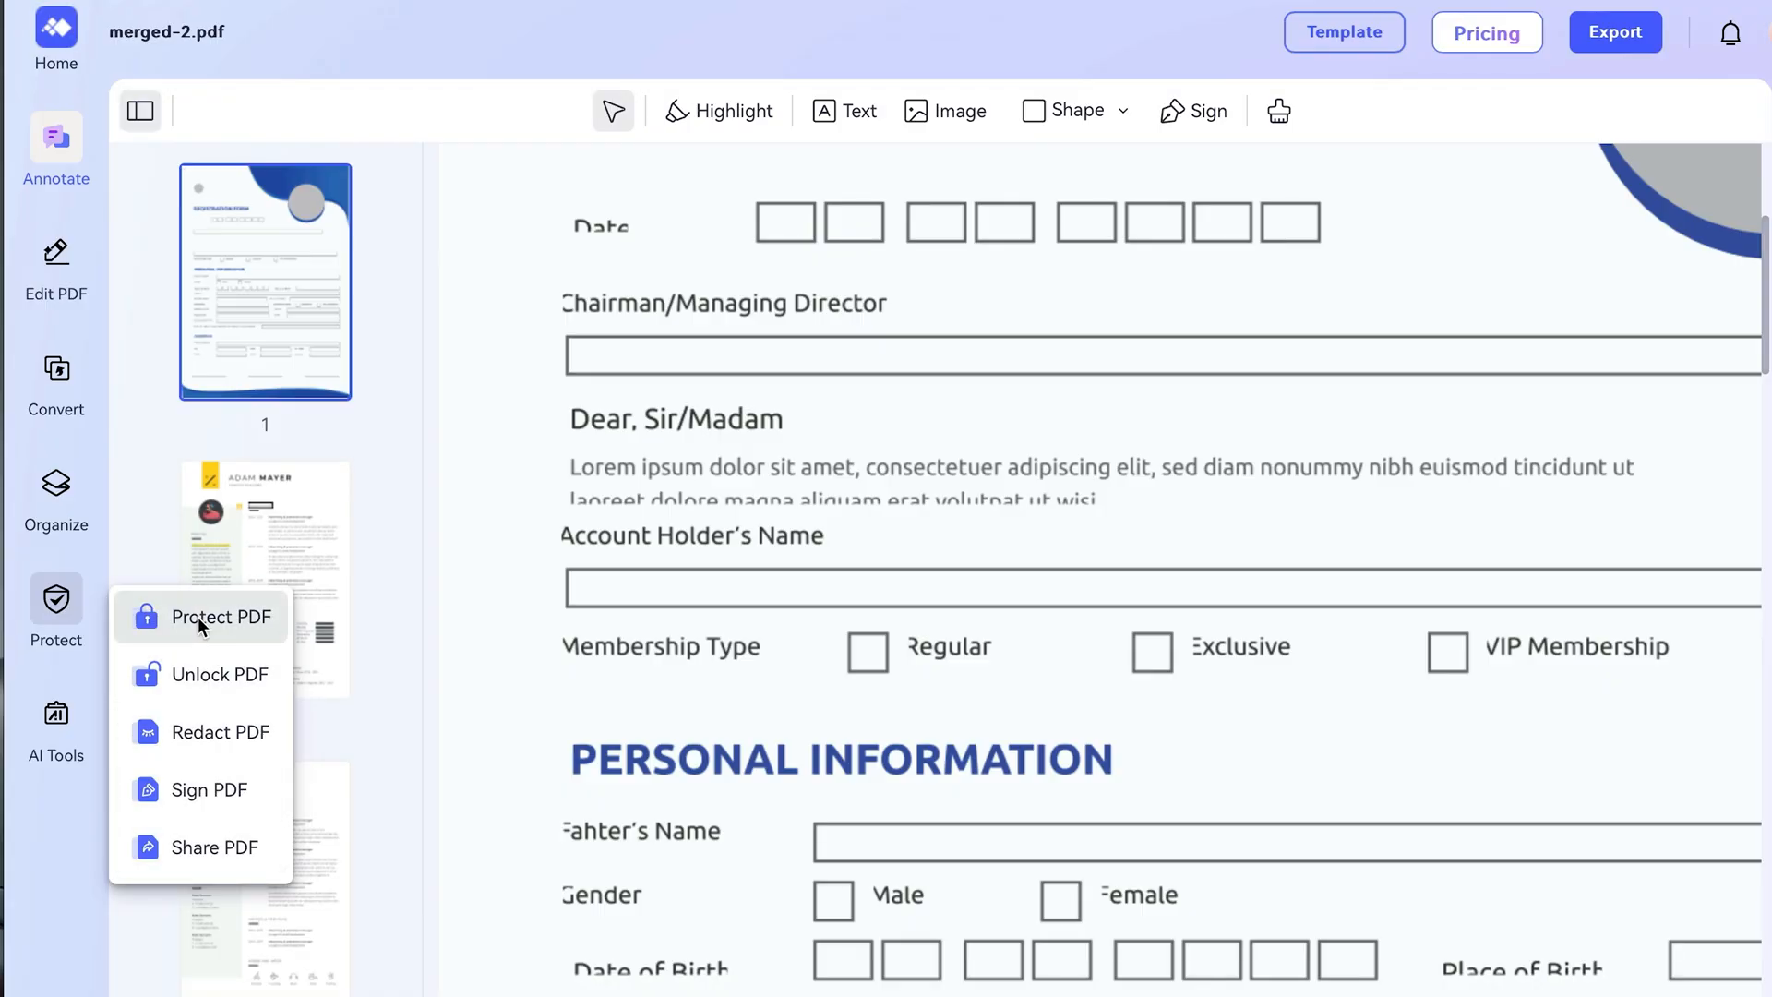
Protect the merged PDF with a password
left_click(221, 617)
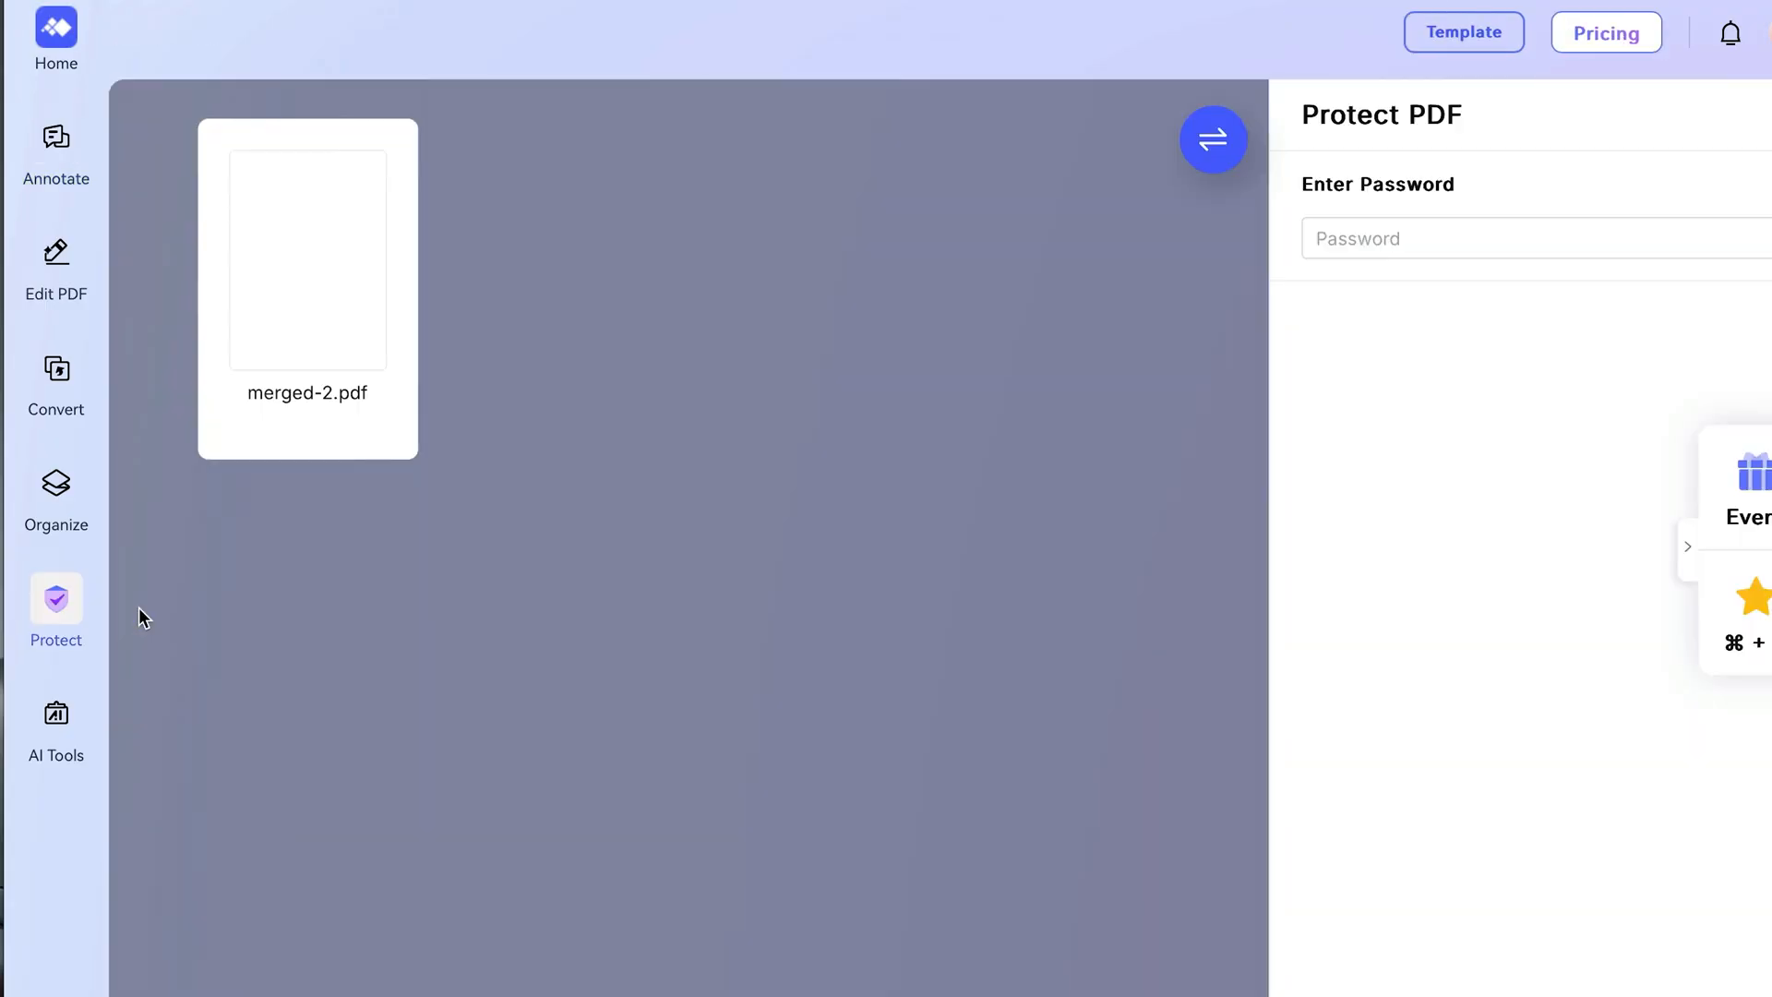
type("••")
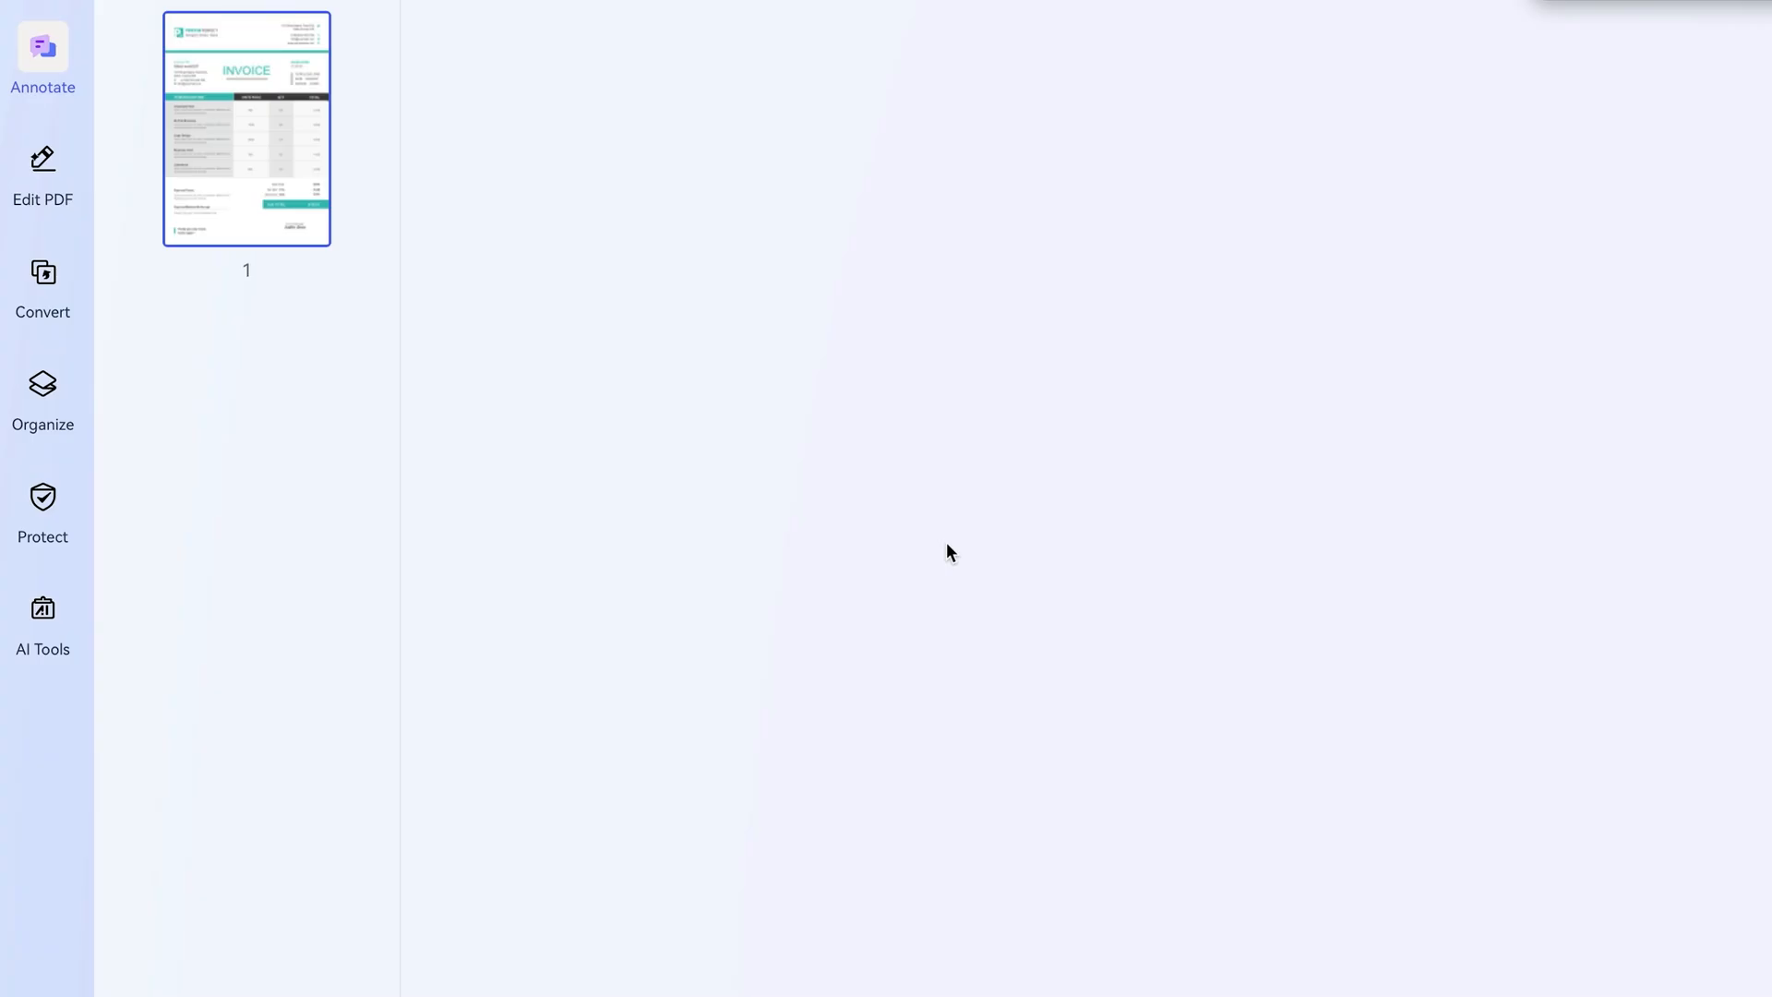
Place a text note 'AS1' beside Name or Company Name on the commercial invoice
double_click(245, 128)
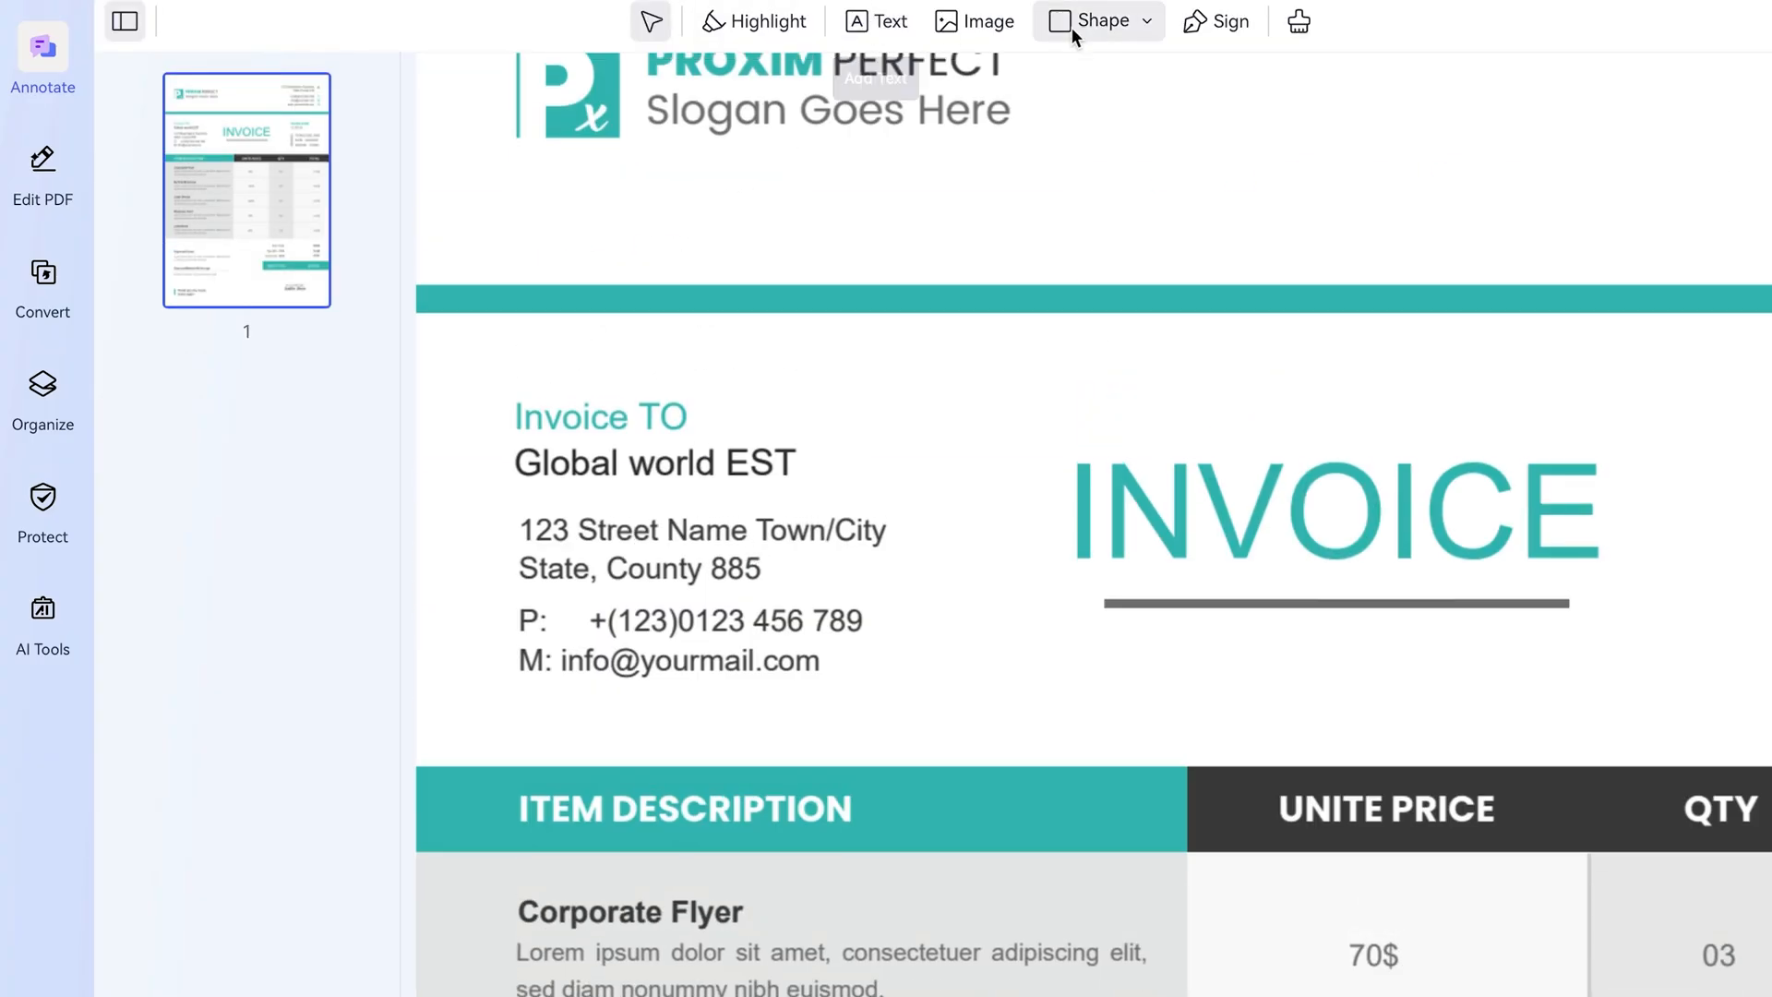
left_click(753, 21)
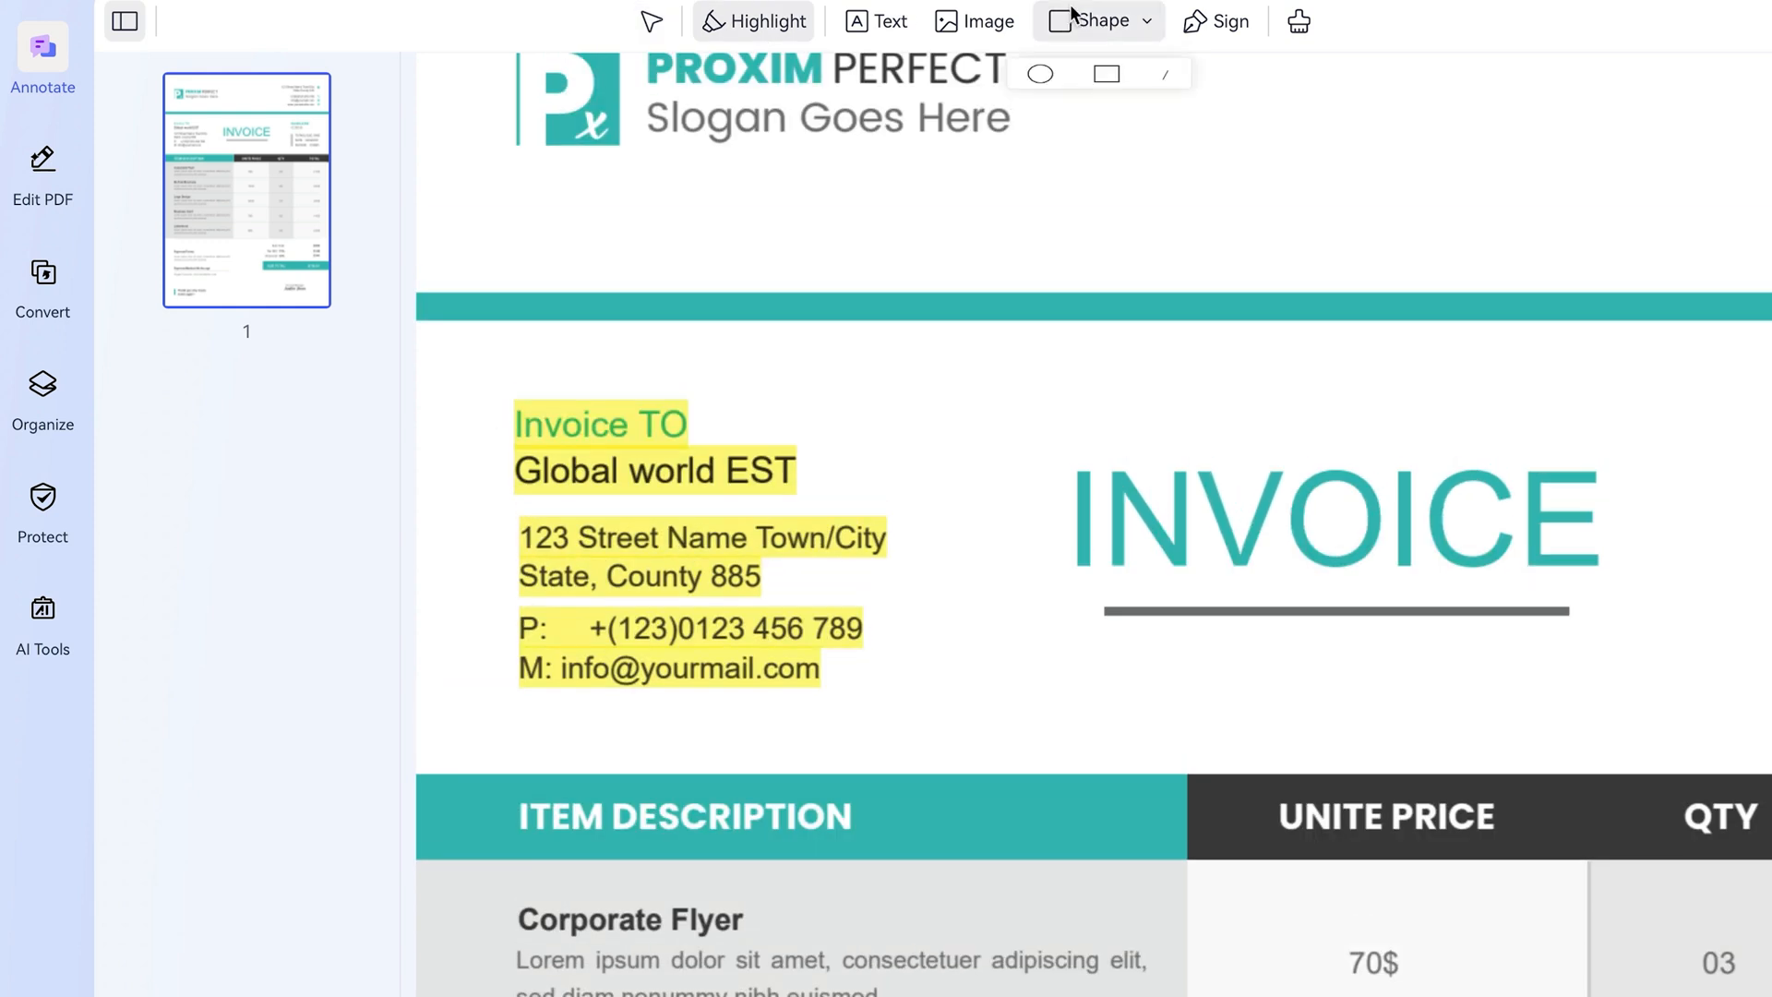
left_click(43, 176)
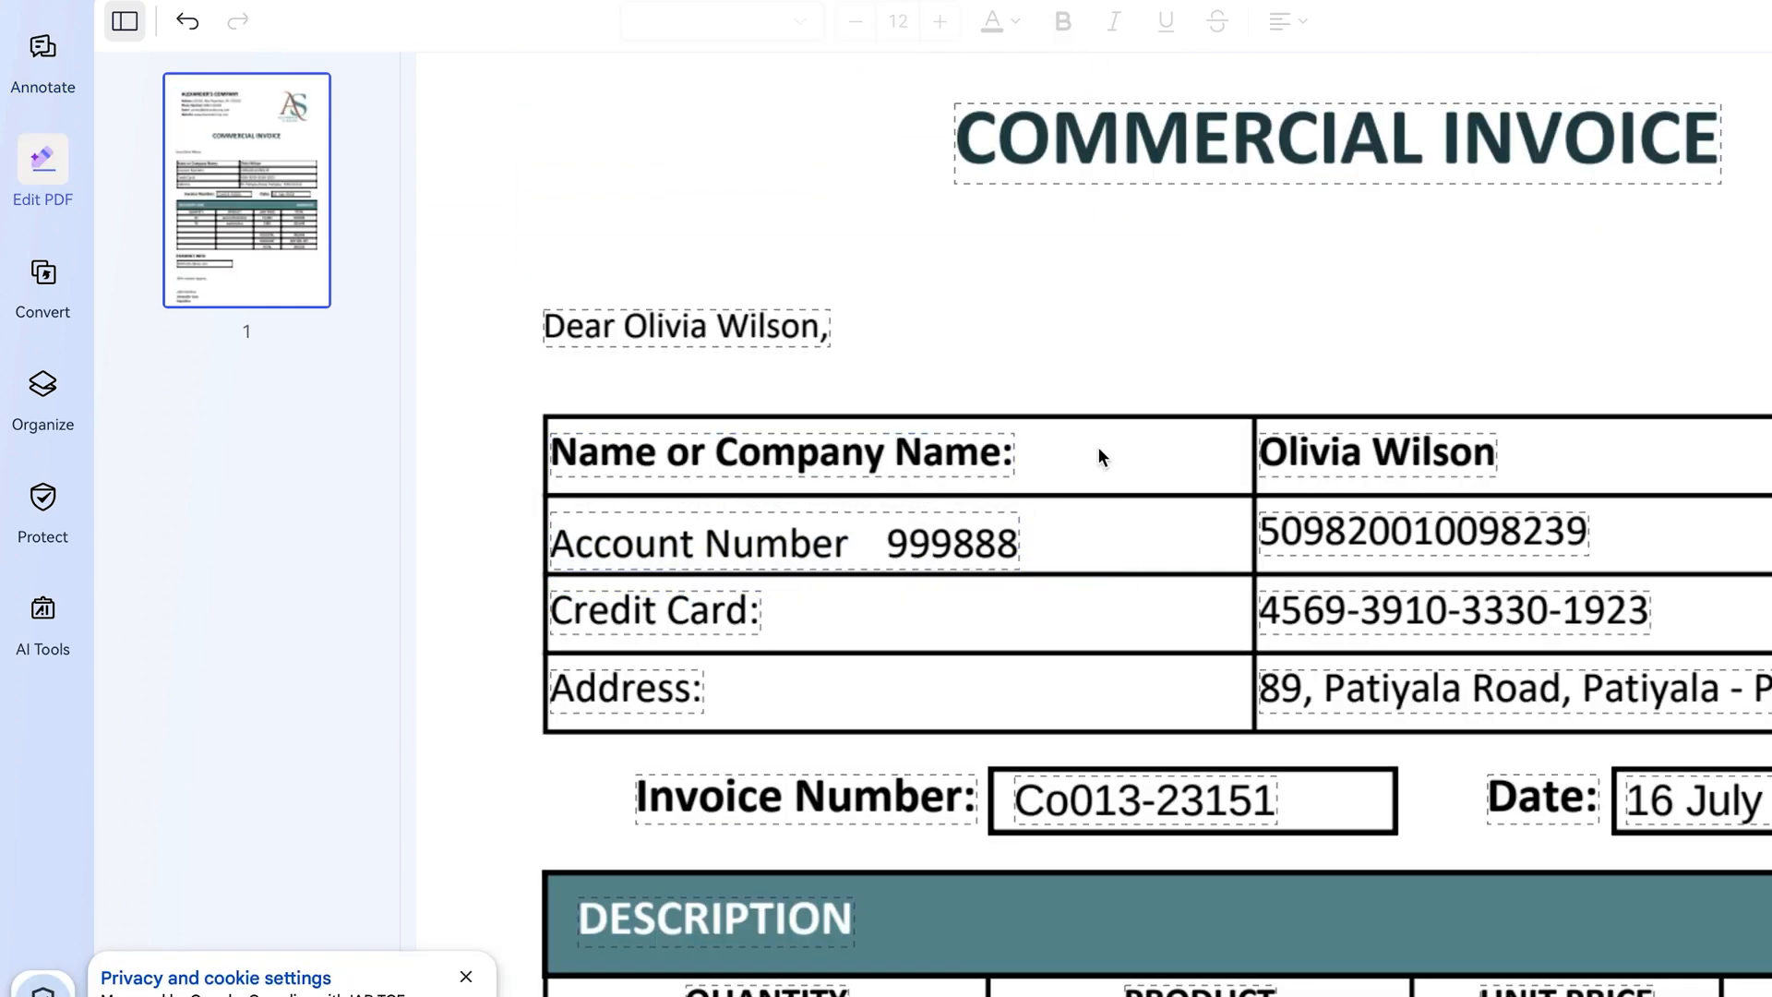
left_click(779, 454)
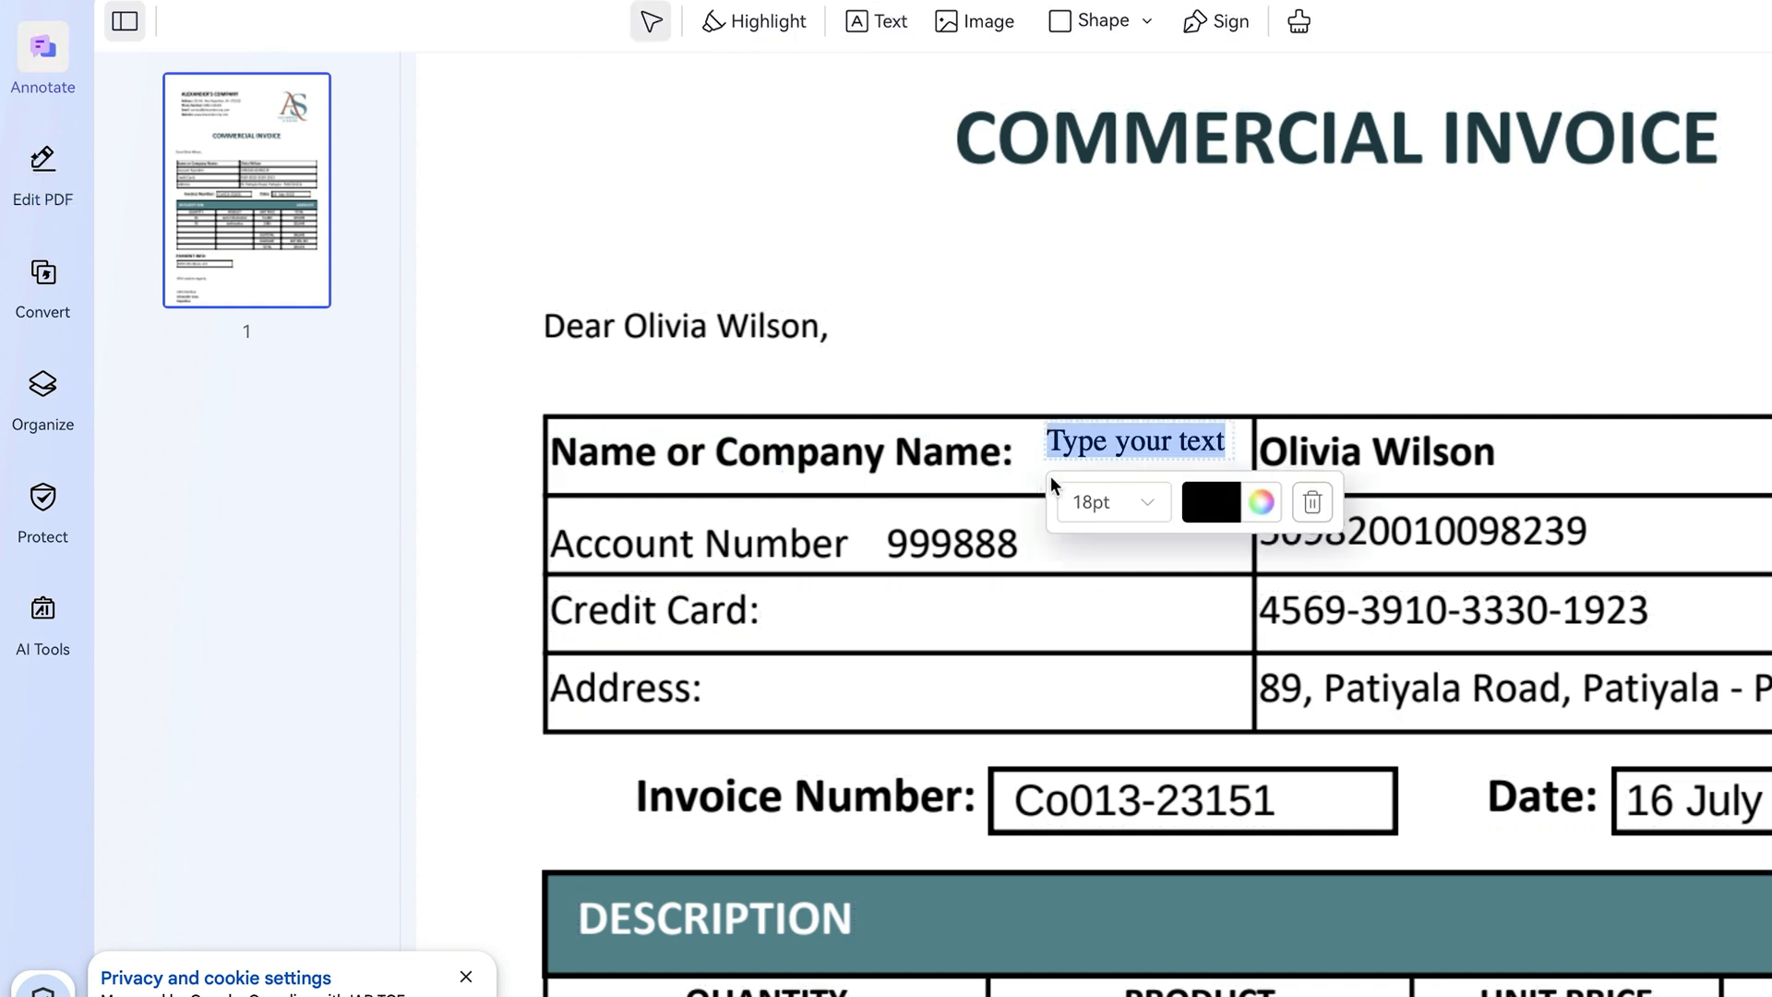
type("AS1")
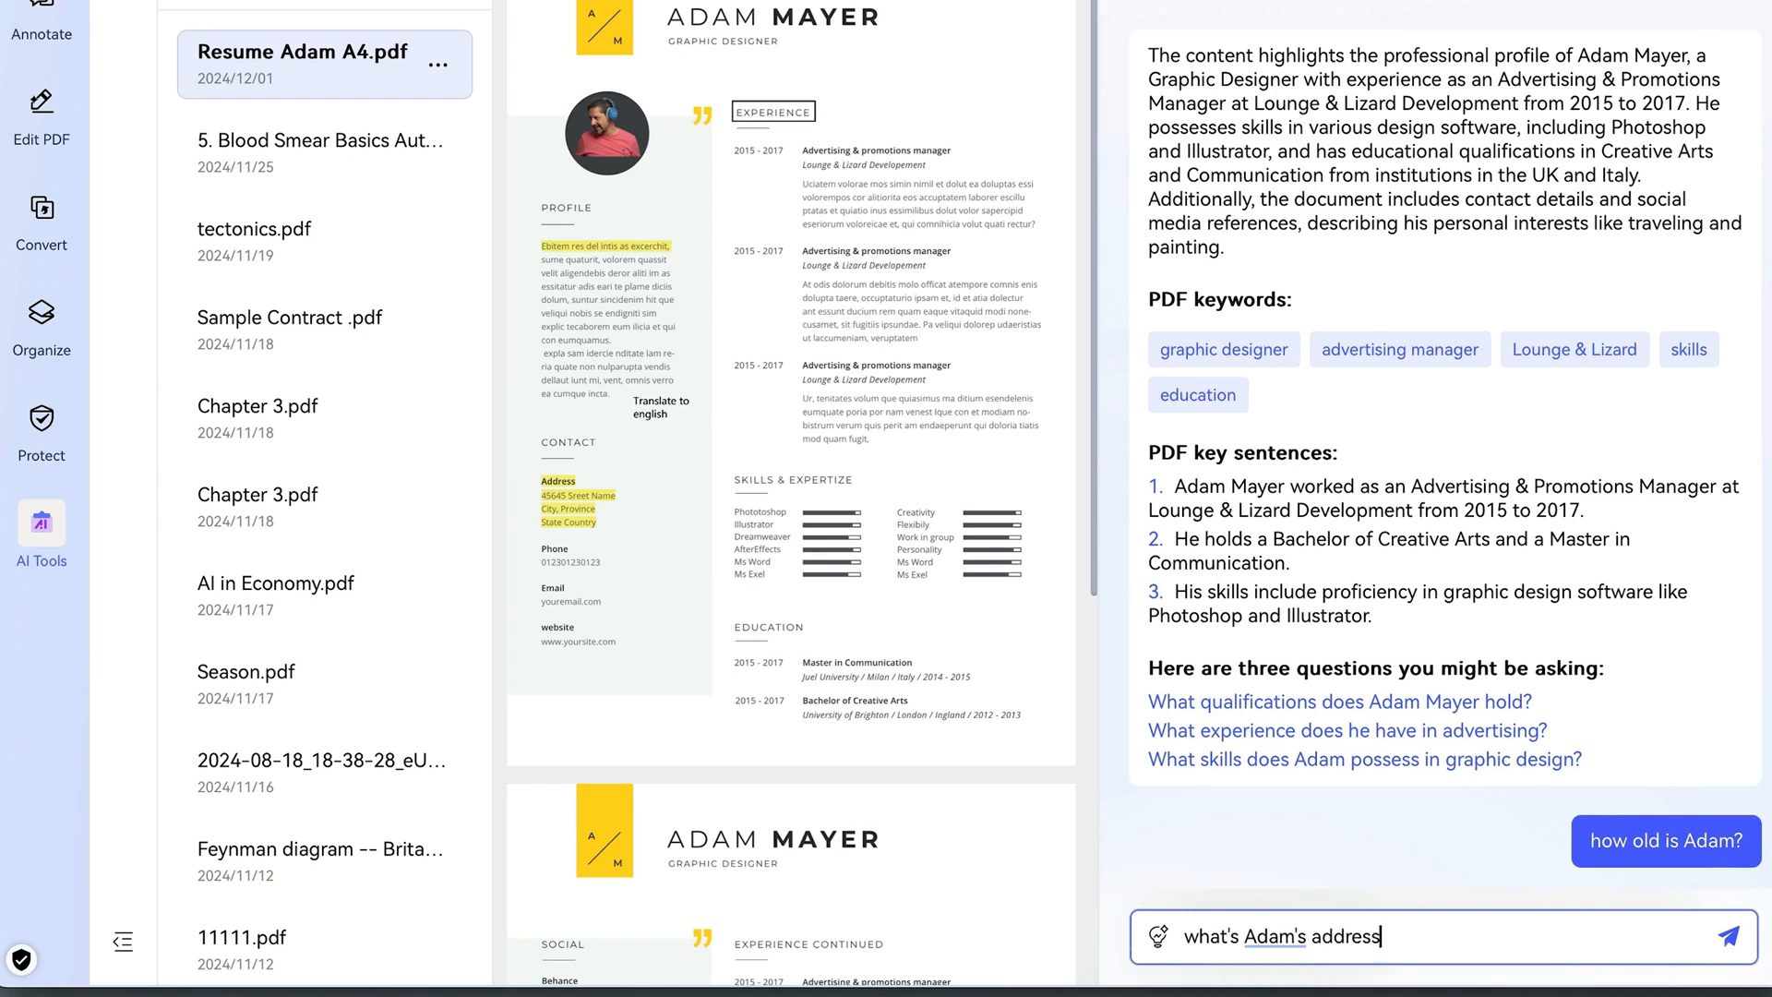
Send the address question to the AI chat and get ready for another question
left_click(1739, 936)
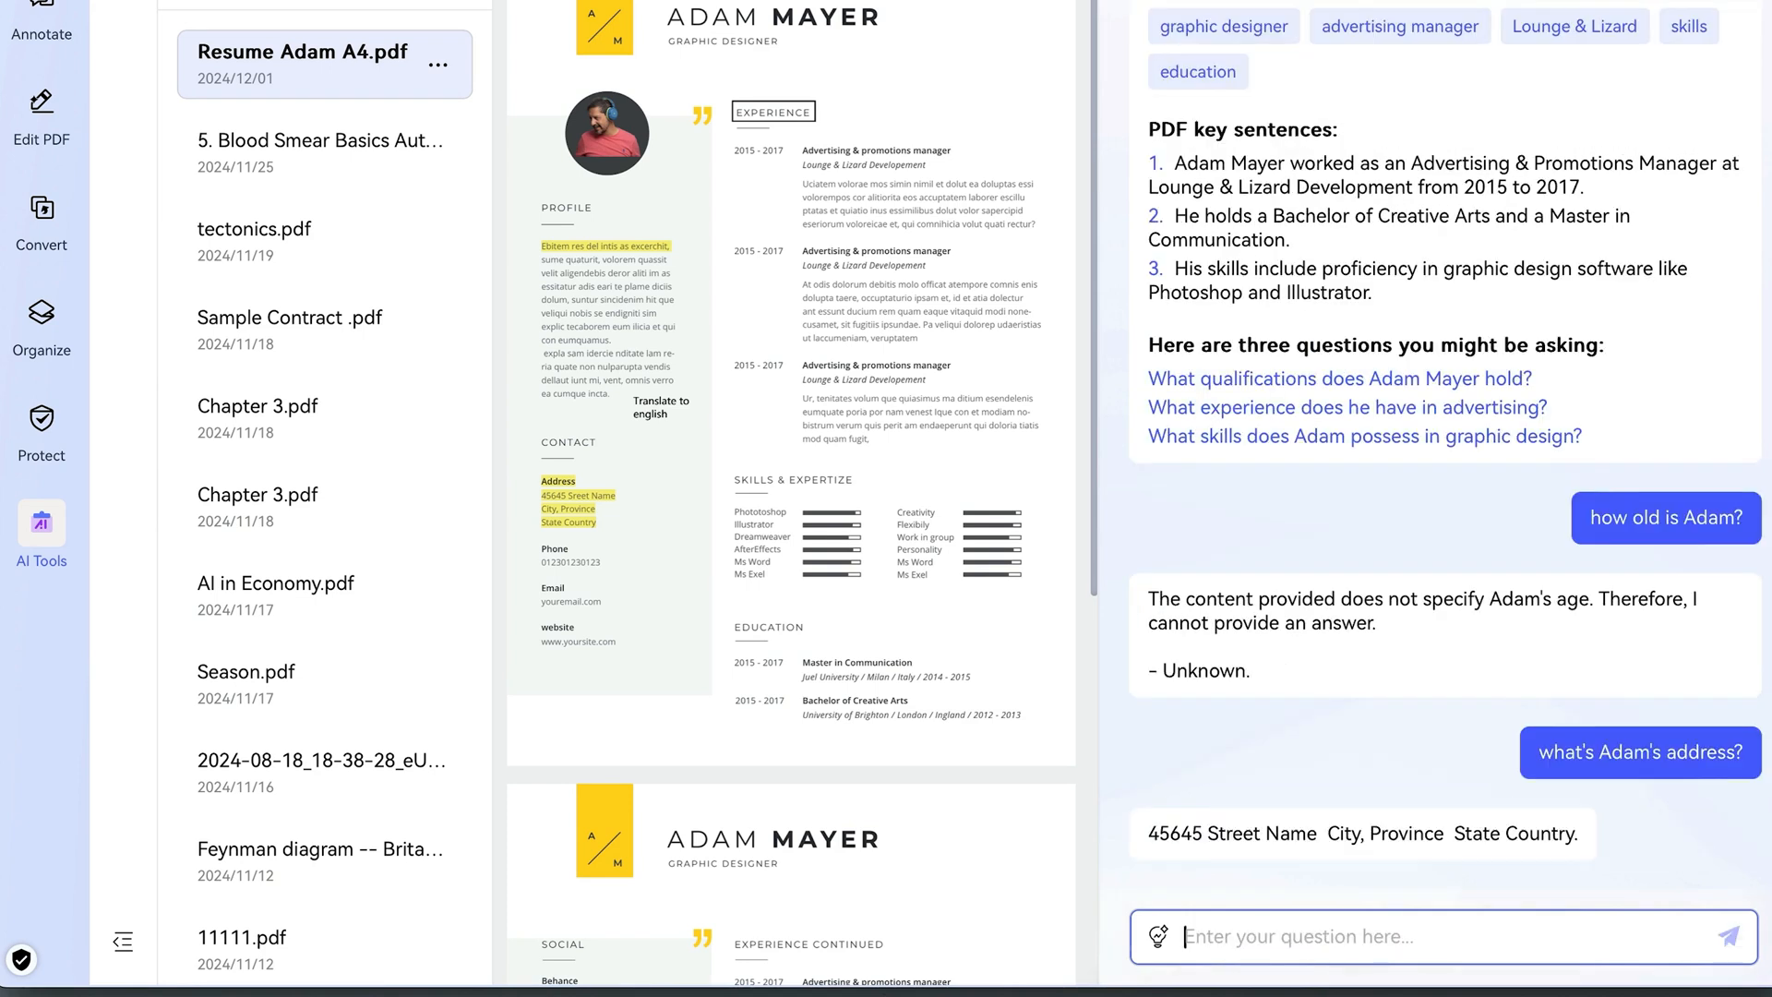
left_click(41, 531)
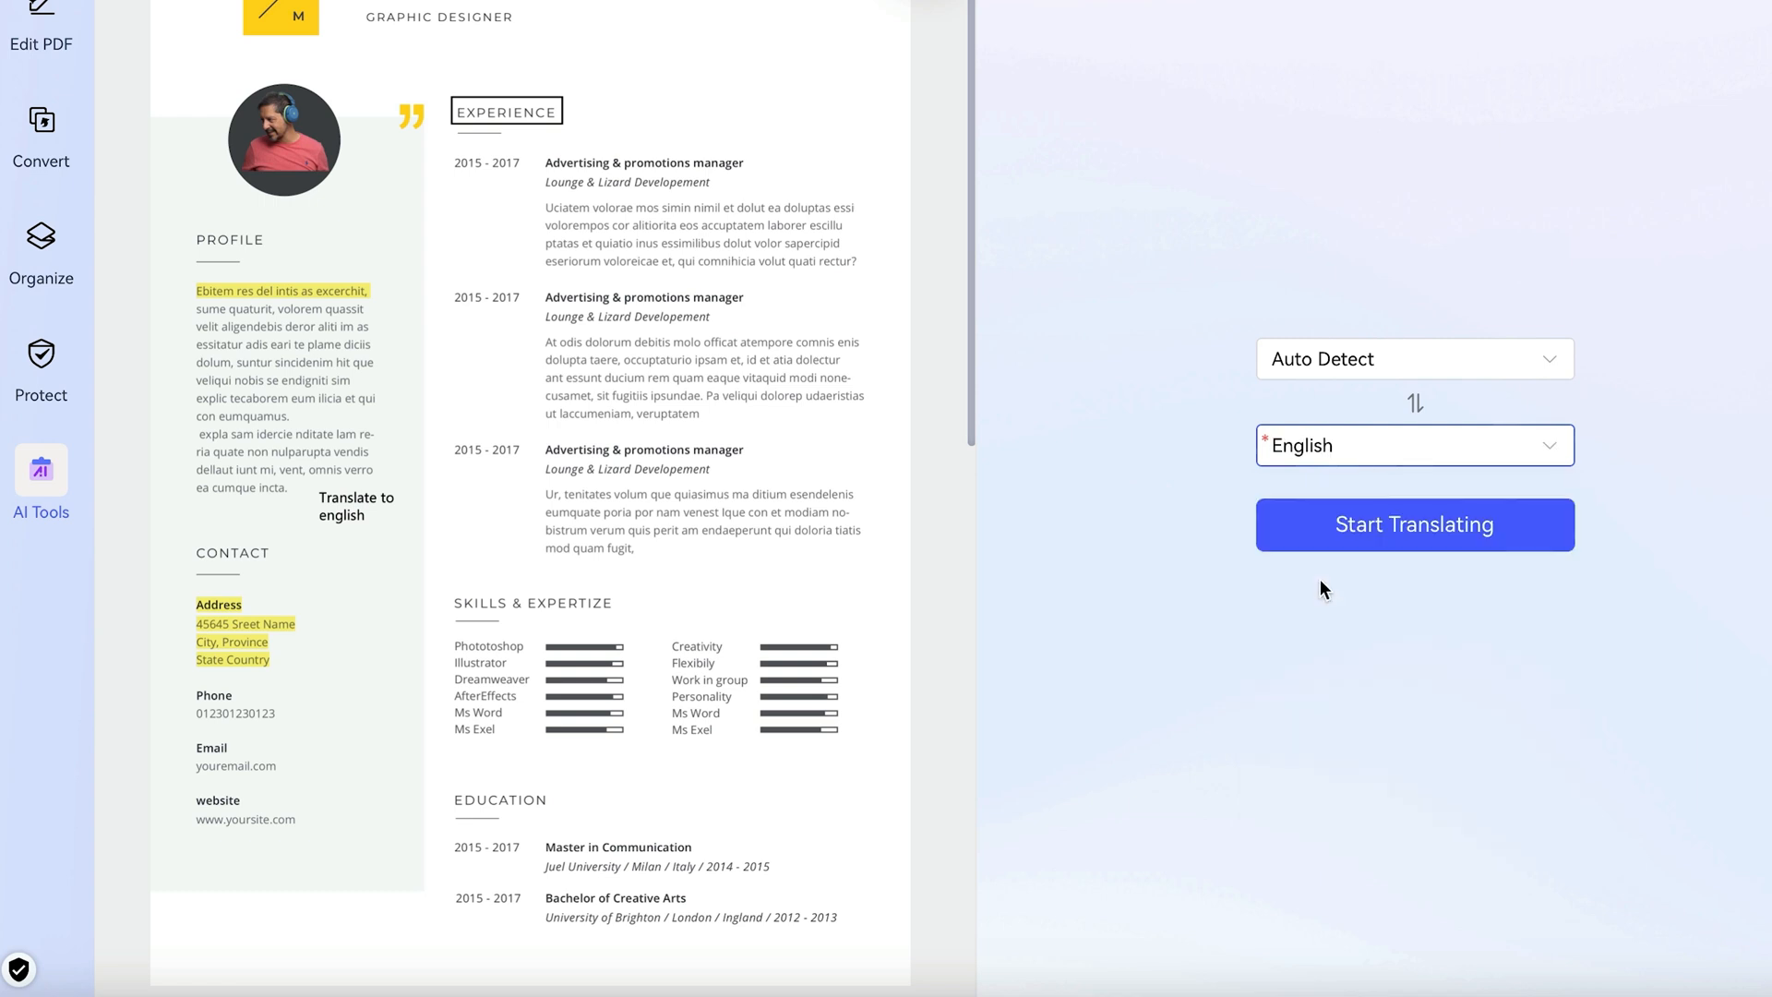
Start translating the resume from Auto Detect to English
left_click(1415, 524)
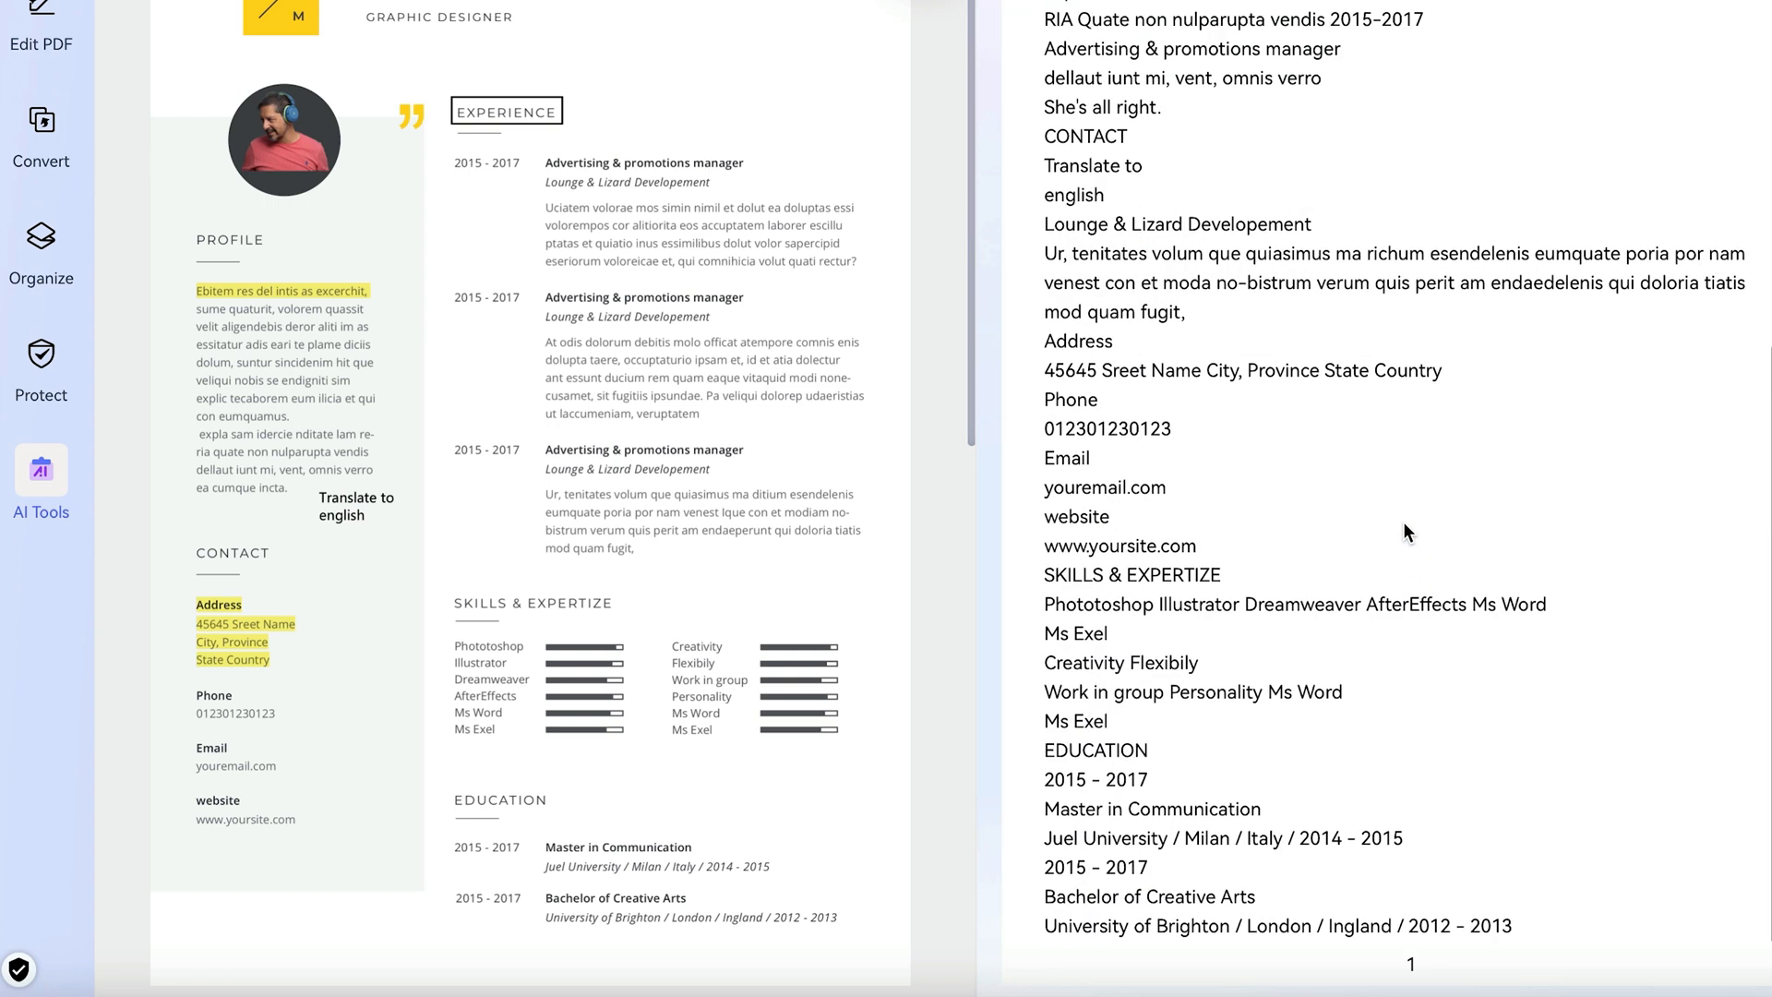